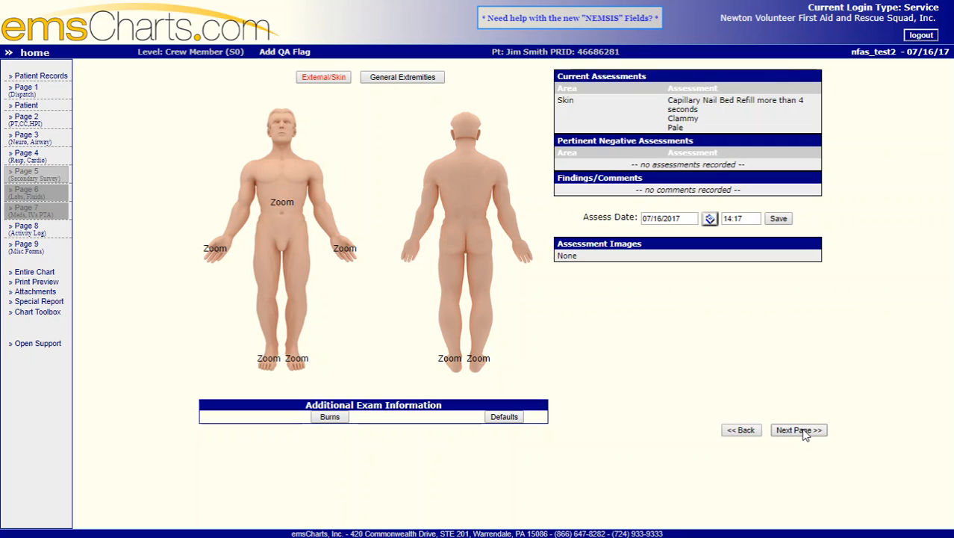
Advance from the assessment page to the Activity Log and start the vitals time entry.
click(798, 430)
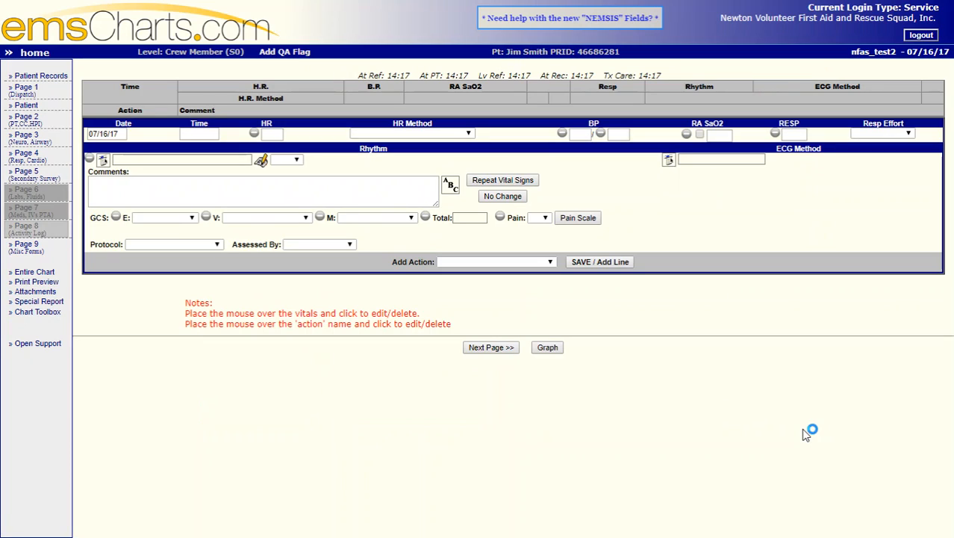
click(193, 135)
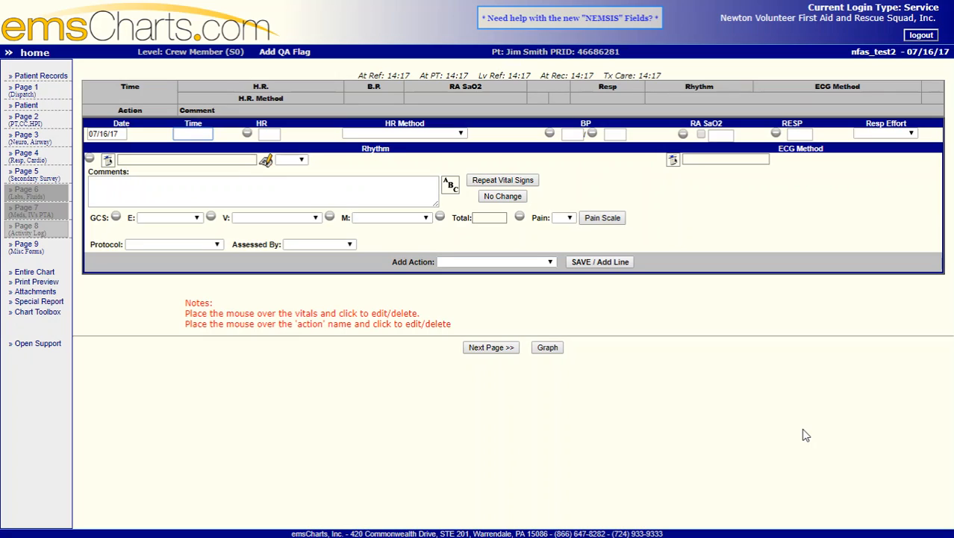
Enter time 14:17, HR 102 by pulse oximeter monitor, BP 170/102 and SaO2 89.
text(1417)
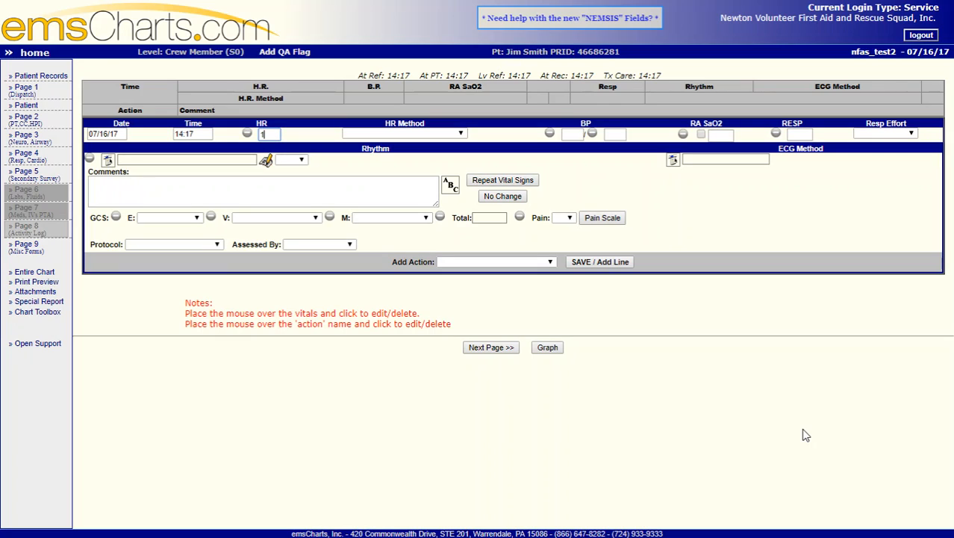
text(02)
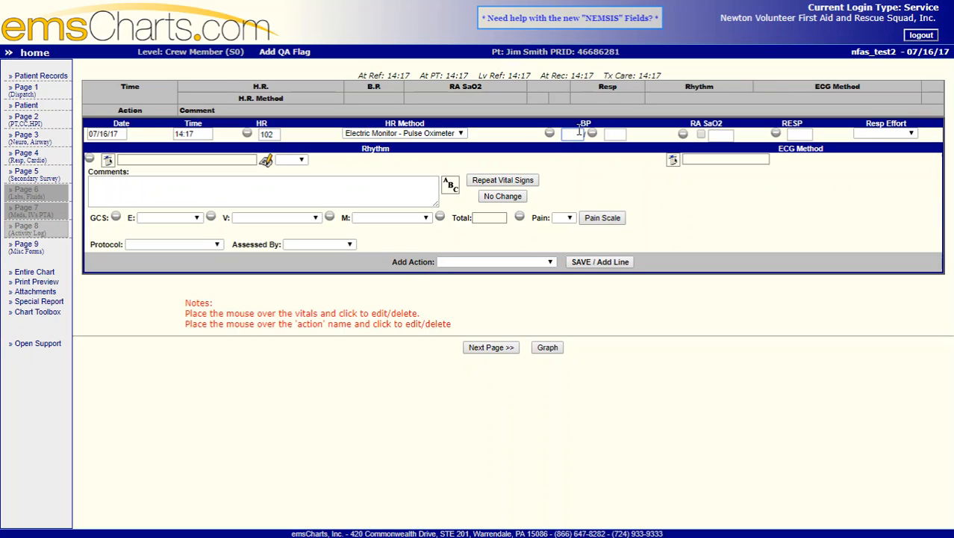
text(170)
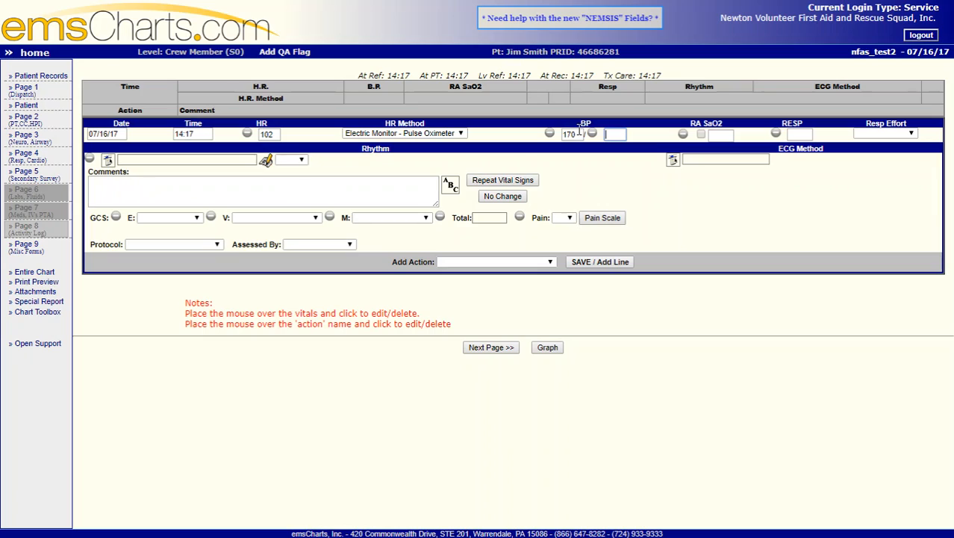
text(102)
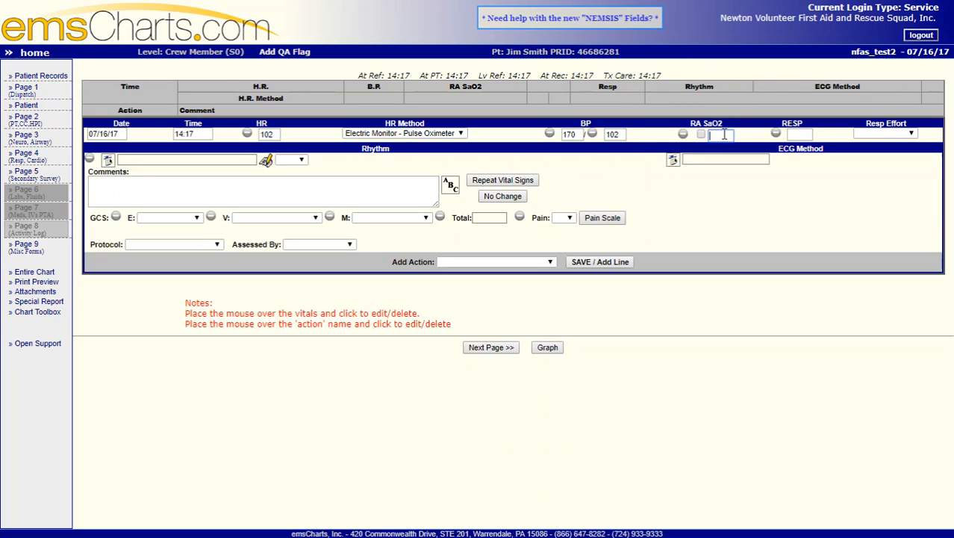
text(89)
click(799, 133)
text(3)
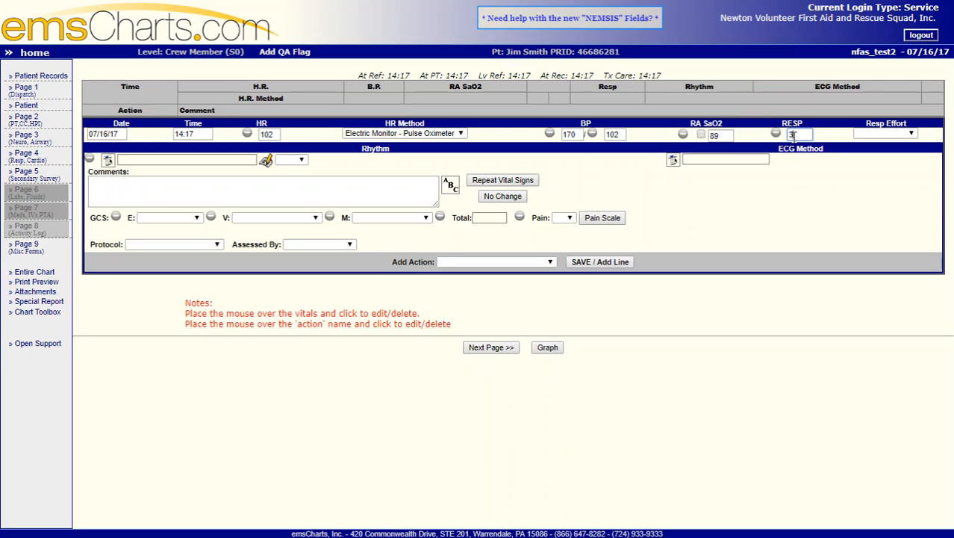
Record respirations 30 with labored effort and begin the rhythm entry.
text(0)
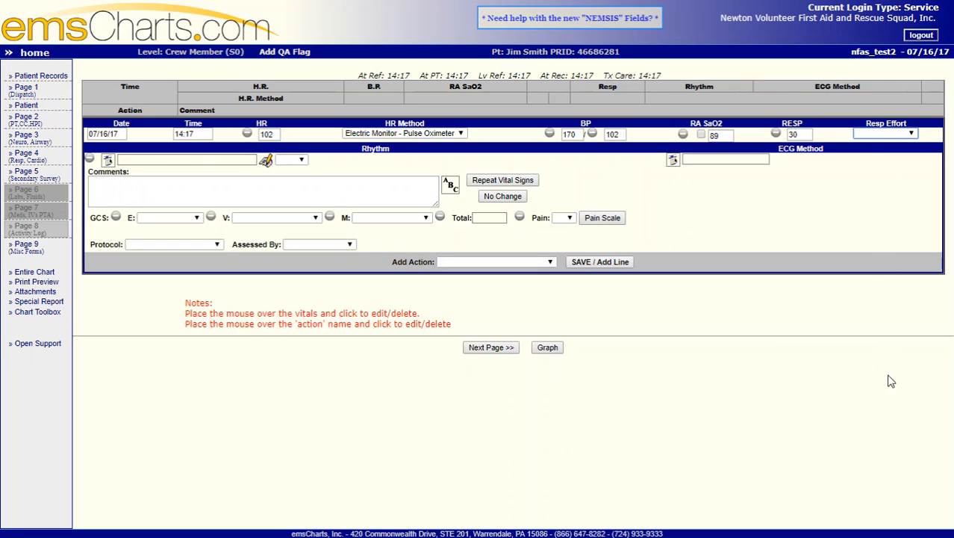
click(884, 133)
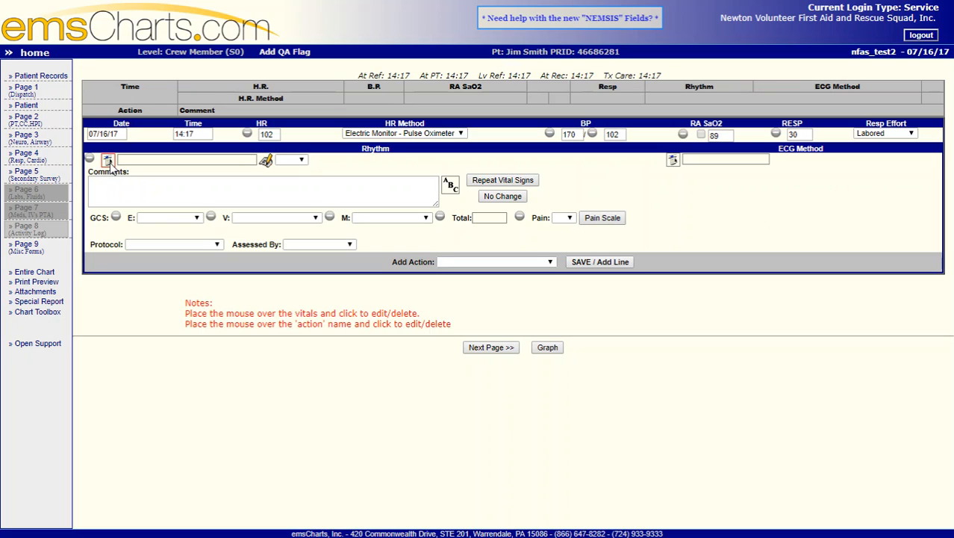
click(107, 158)
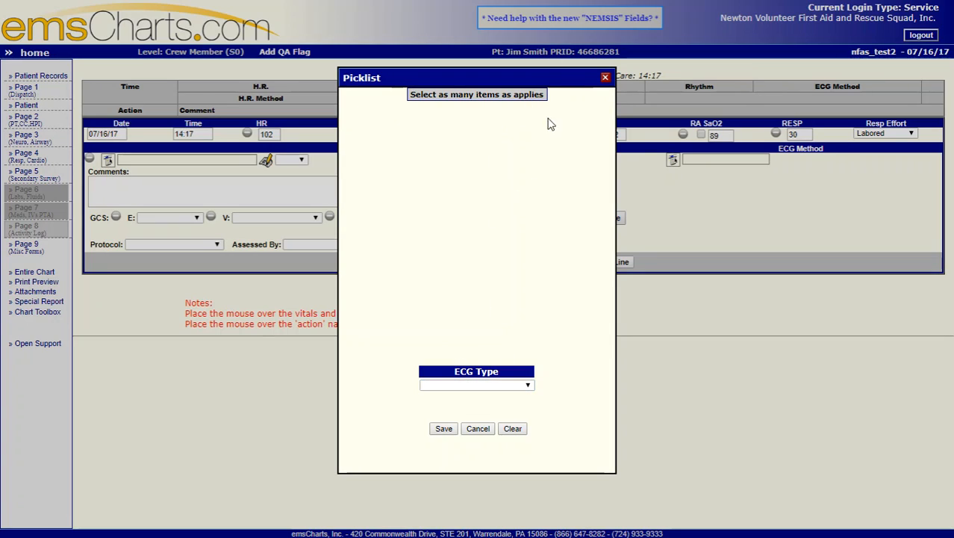
mouse_move(607, 78)
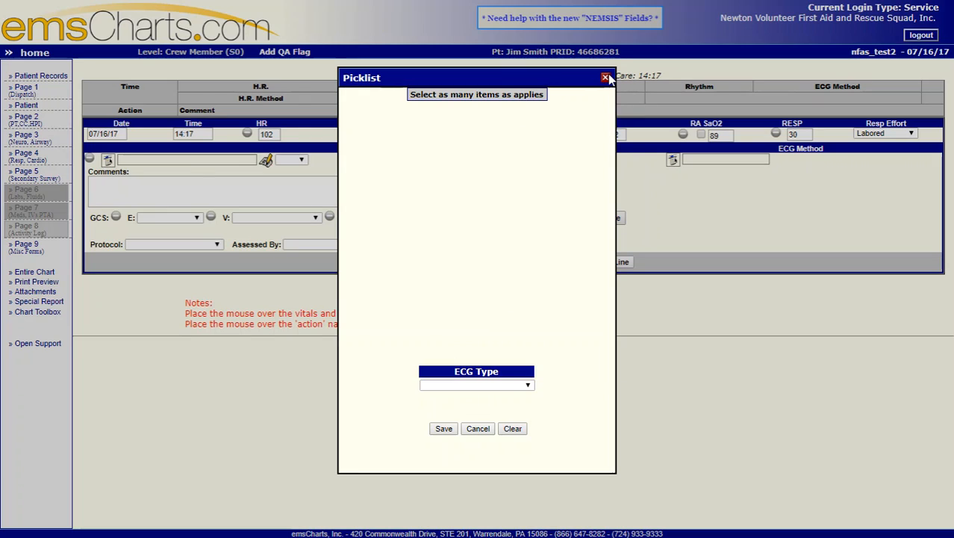
Record the heart rhythm as REG and move on to the ECG method choices.
click(607, 78)
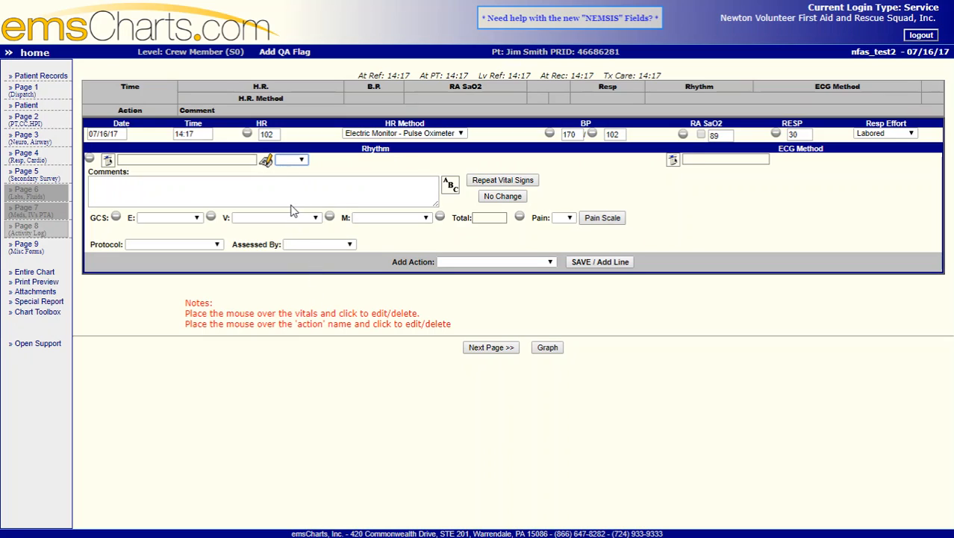
mouse_move(292, 227)
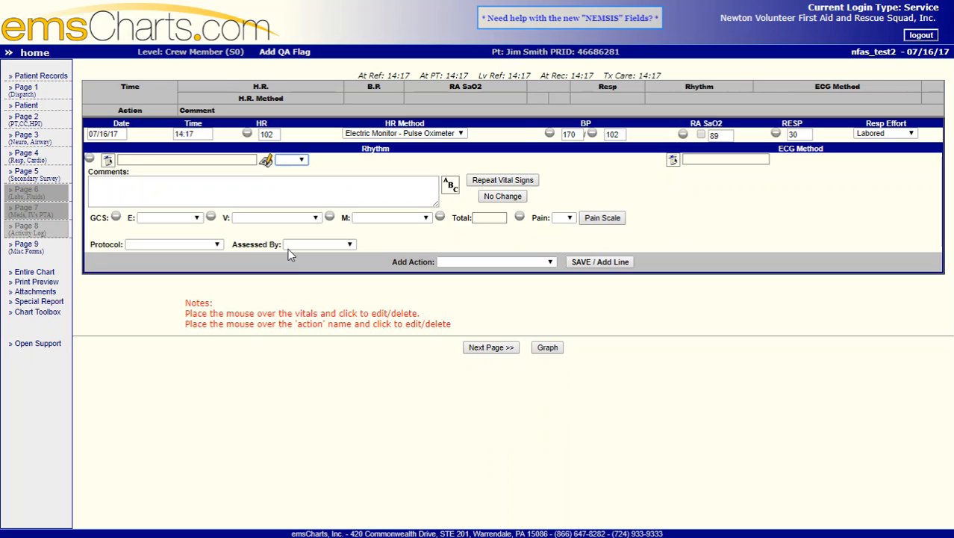
mouse_move(292, 200)
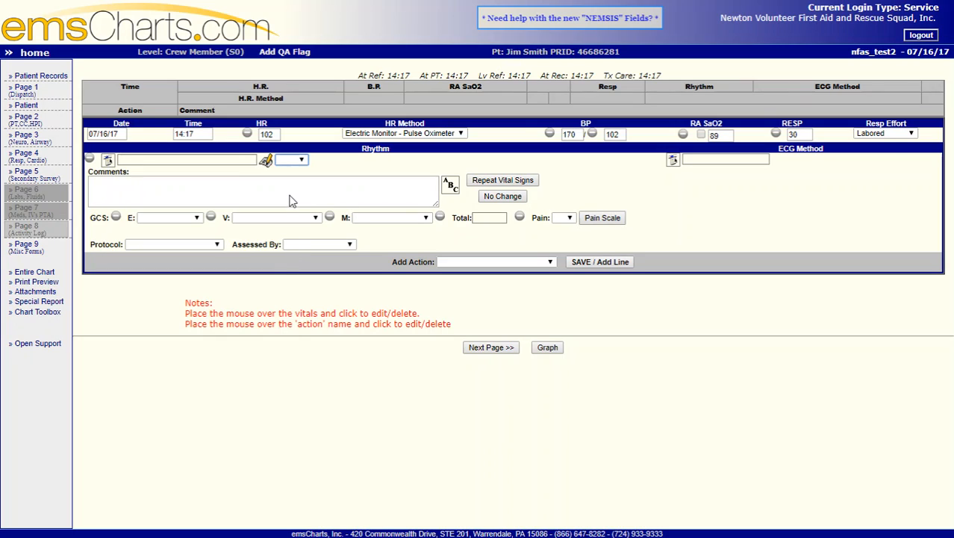
click(291, 158)
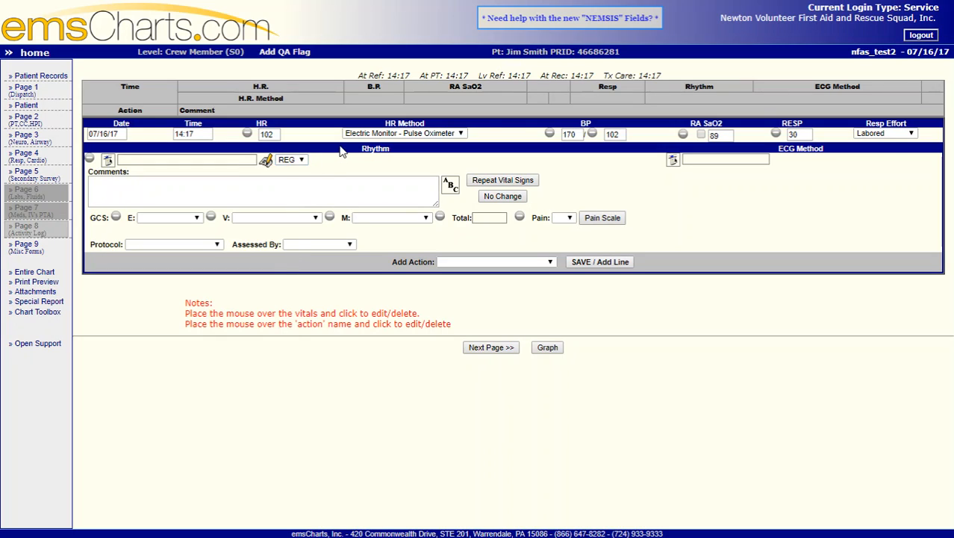
click(673, 159)
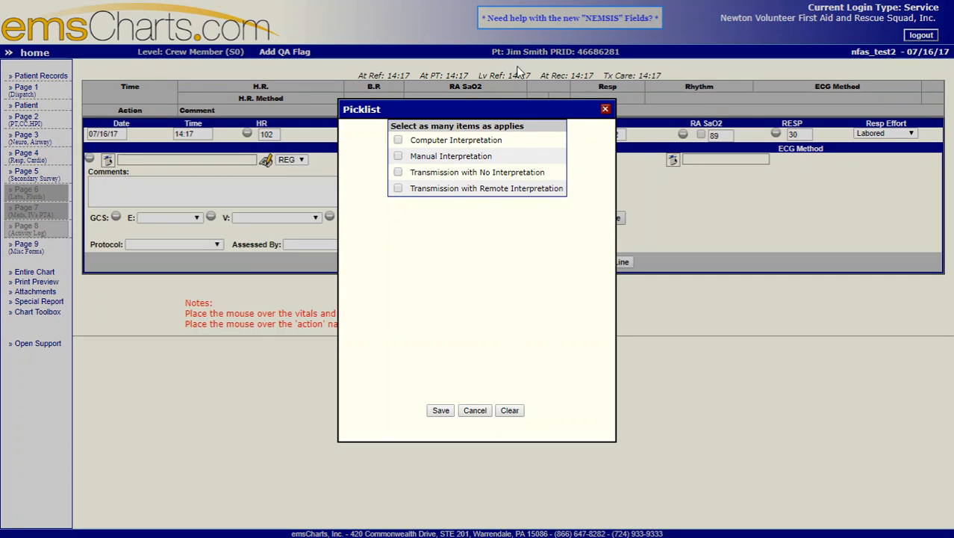
mouse_move(475, 128)
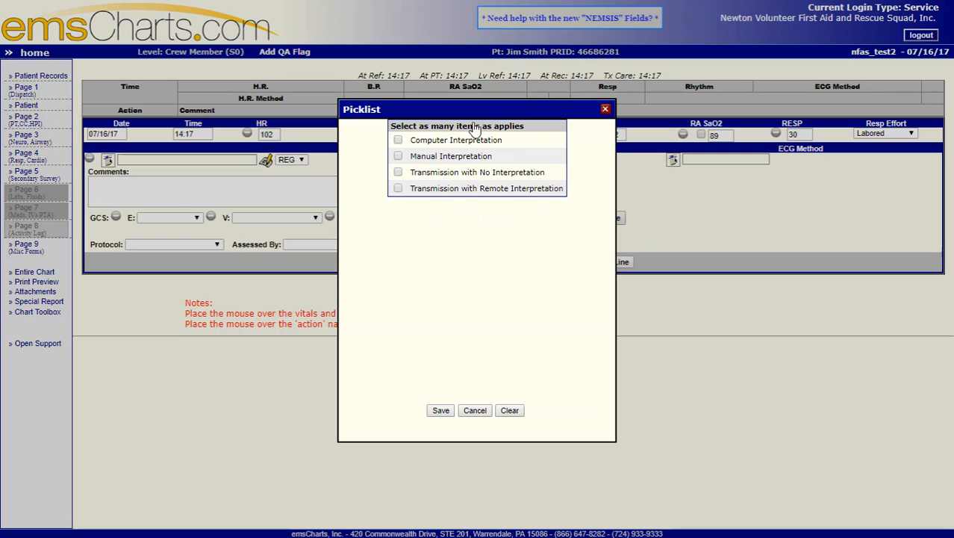
mouse_move(607, 107)
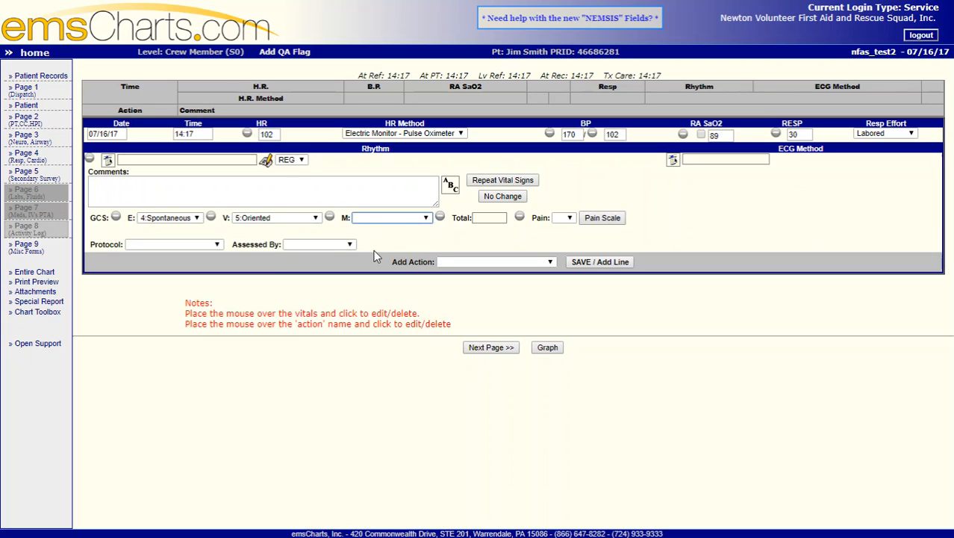
Set GCS motor to 6 Obeys Command for a total of 15 and pain score 0.
click(391, 218)
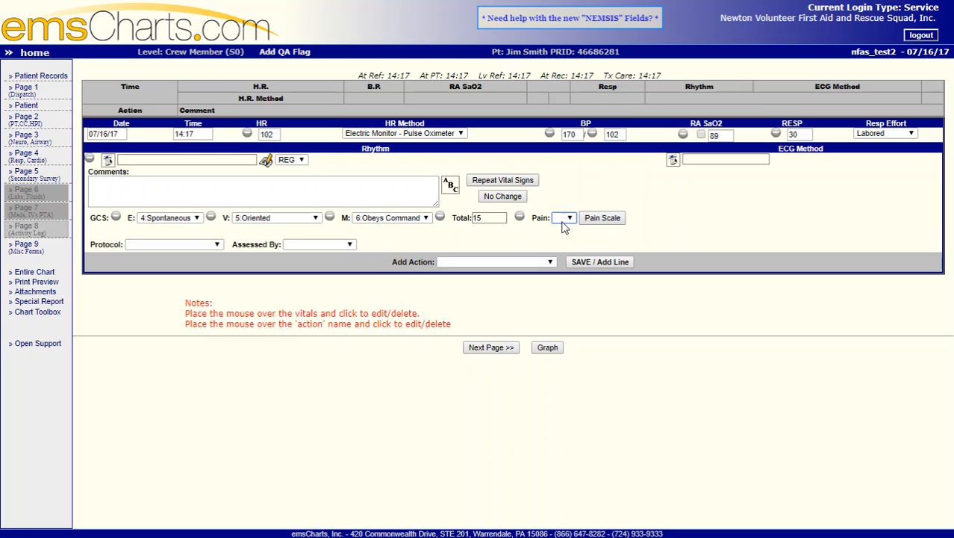
click(565, 218)
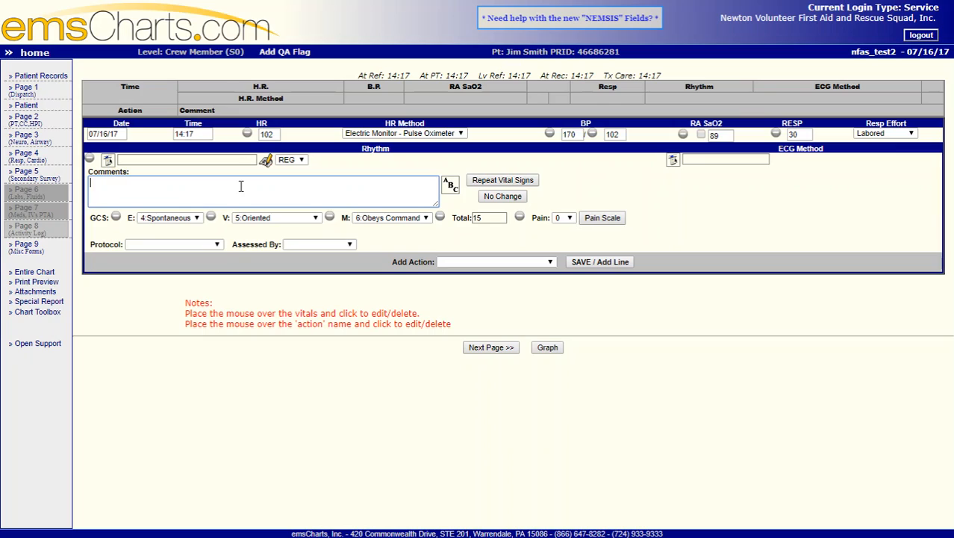
Add the vitals comment 'BGL by family: 102'.
text(BGL)
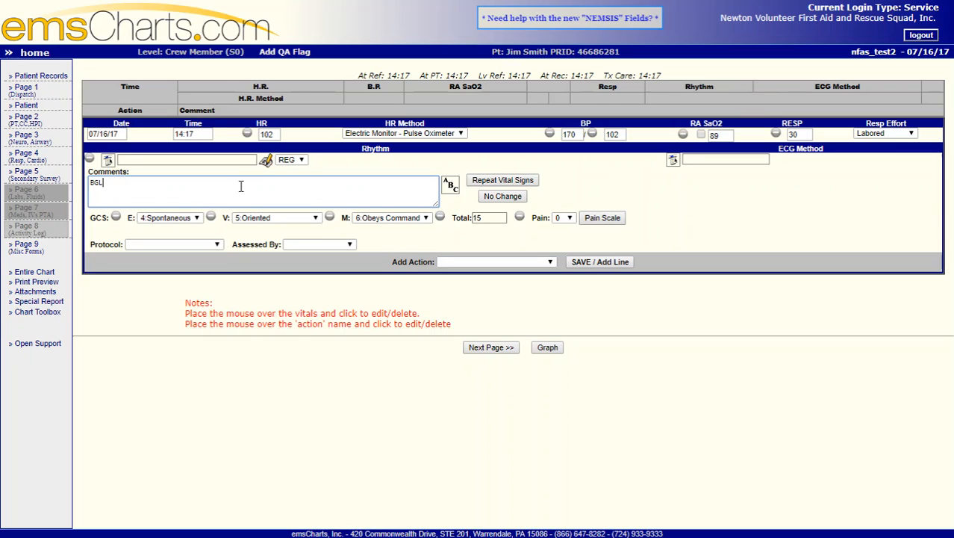
text(b)
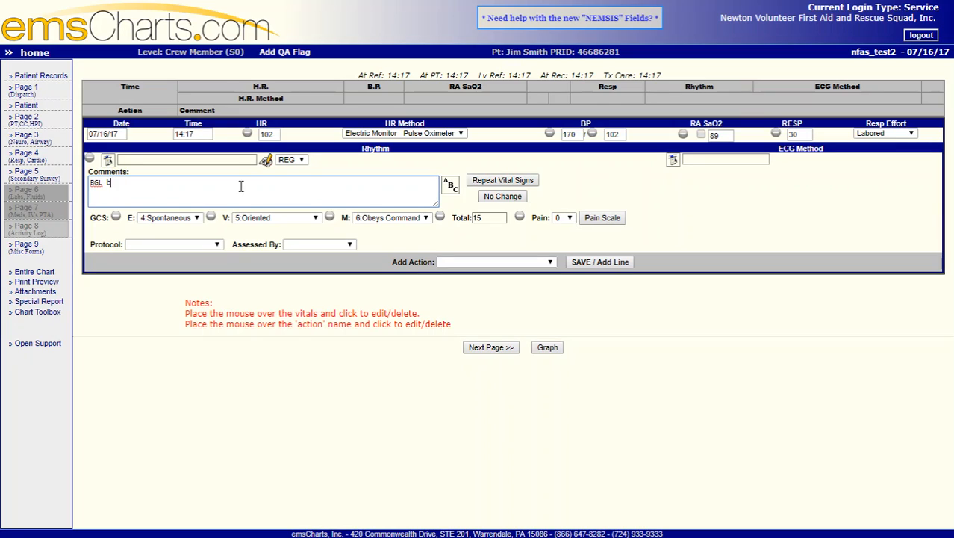
text(y family:)
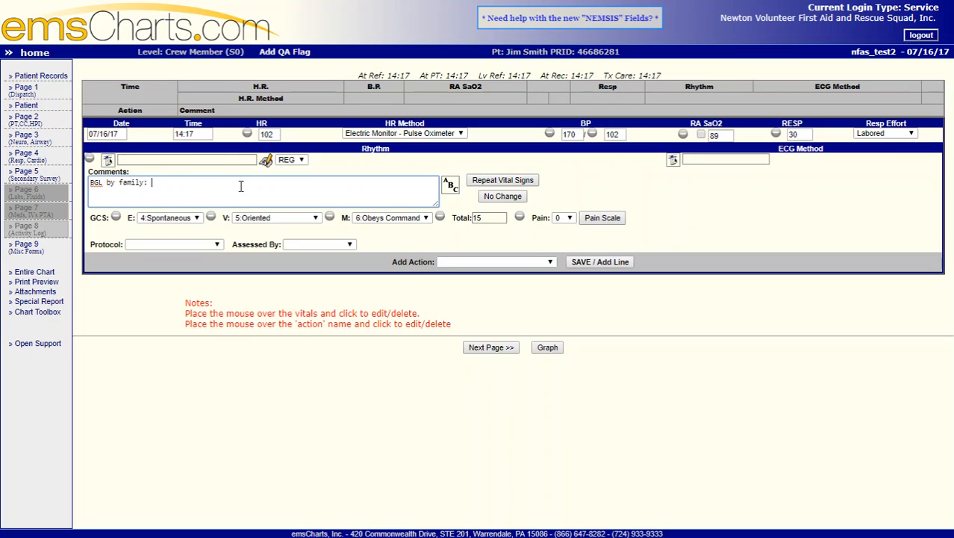
text(102)
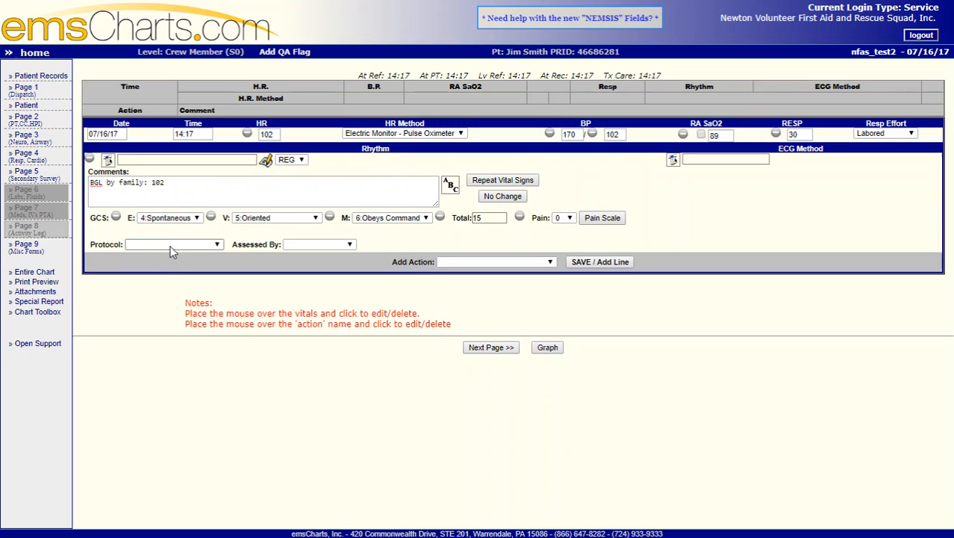
click(172, 245)
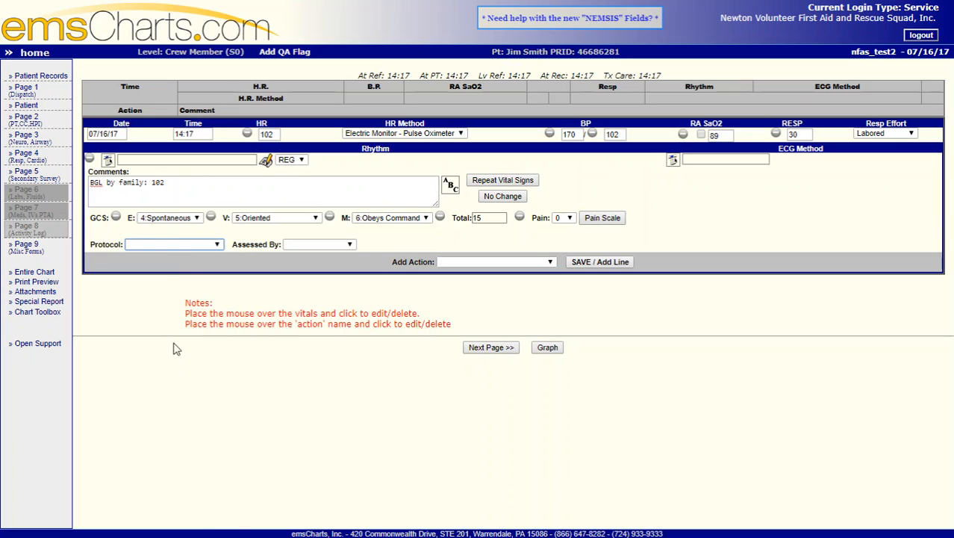
mouse_move(708, 152)
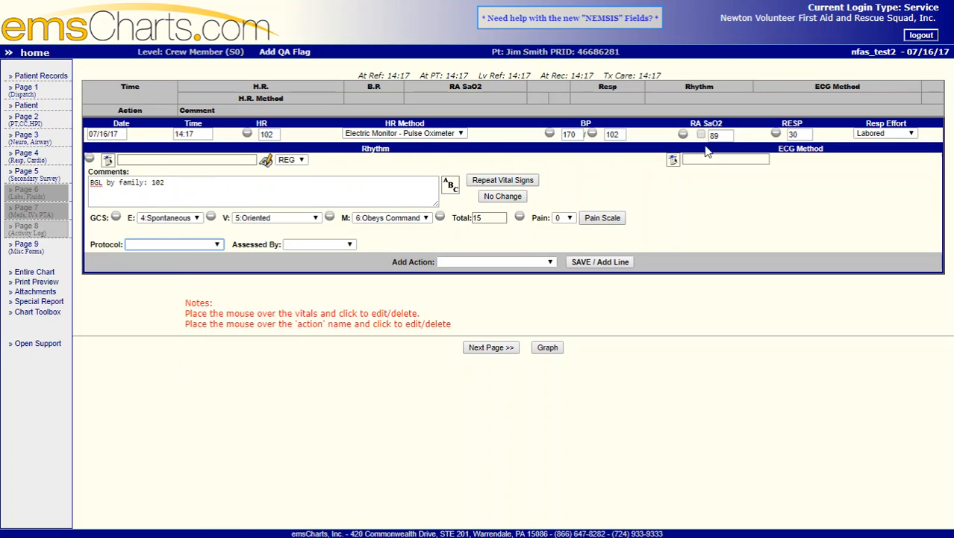
mouse_move(149, 335)
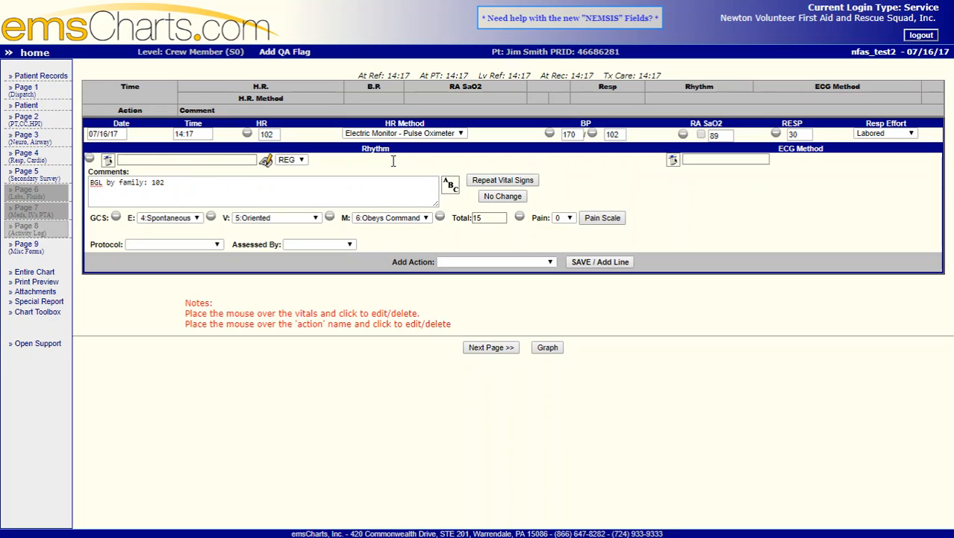
mouse_move(427, 239)
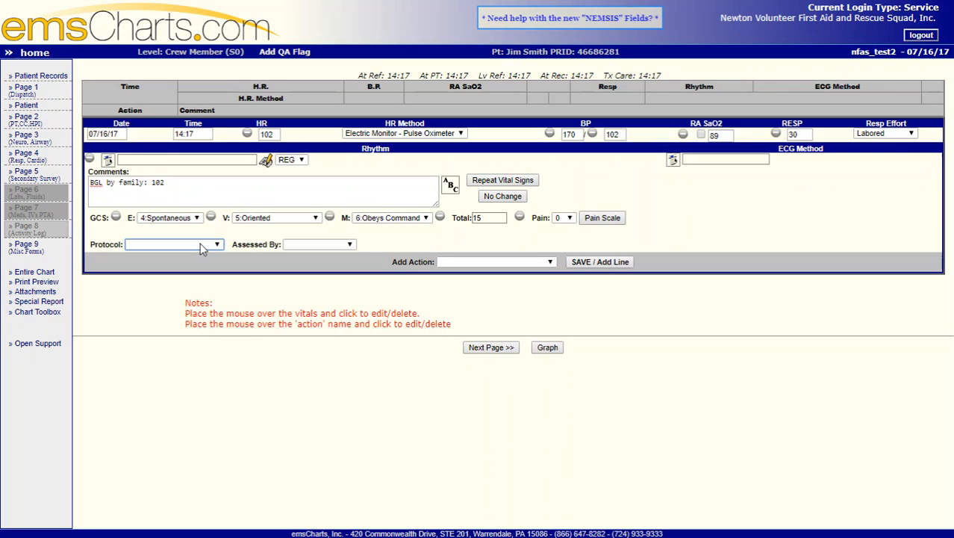
mouse_move(206, 321)
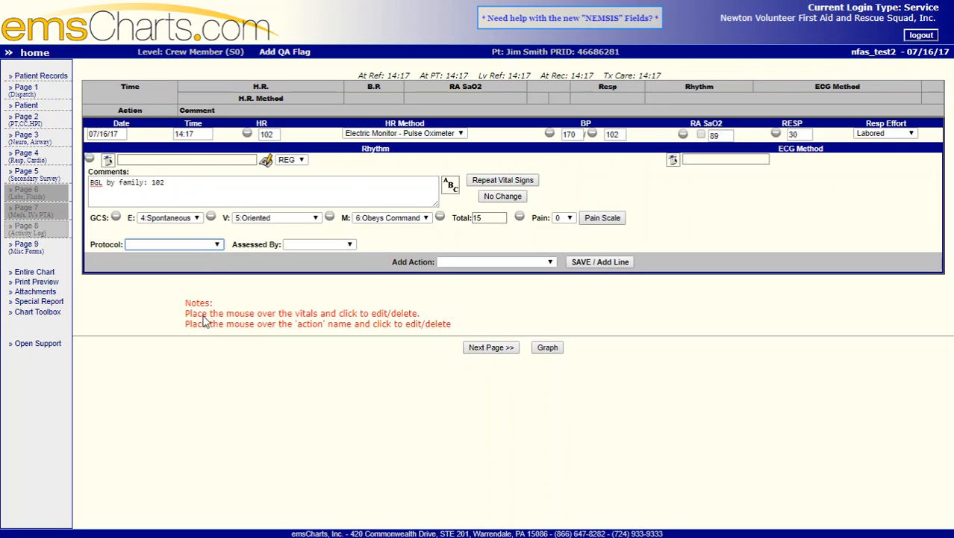
mouse_move(202, 380)
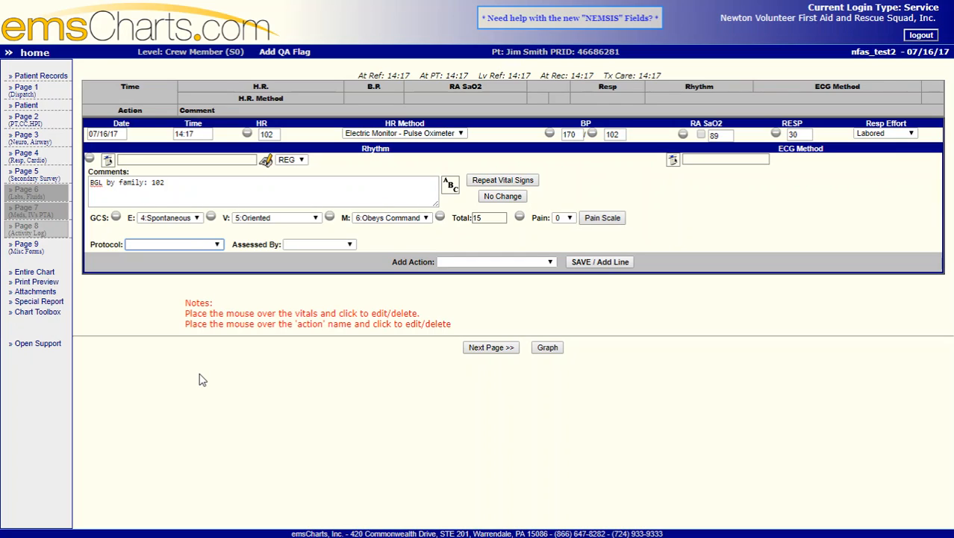
Set the vitals protocol to Respiratory Distress.
click(174, 245)
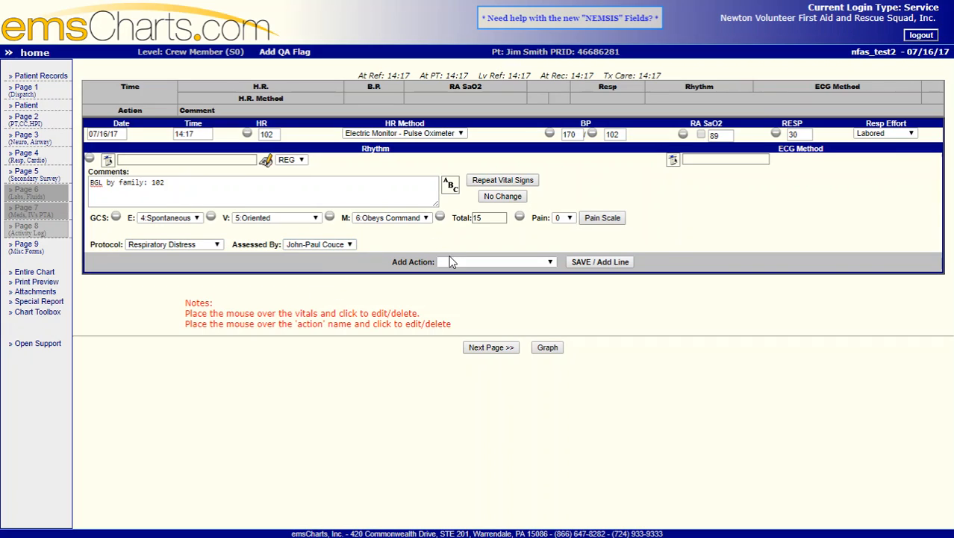
mouse_move(359, 99)
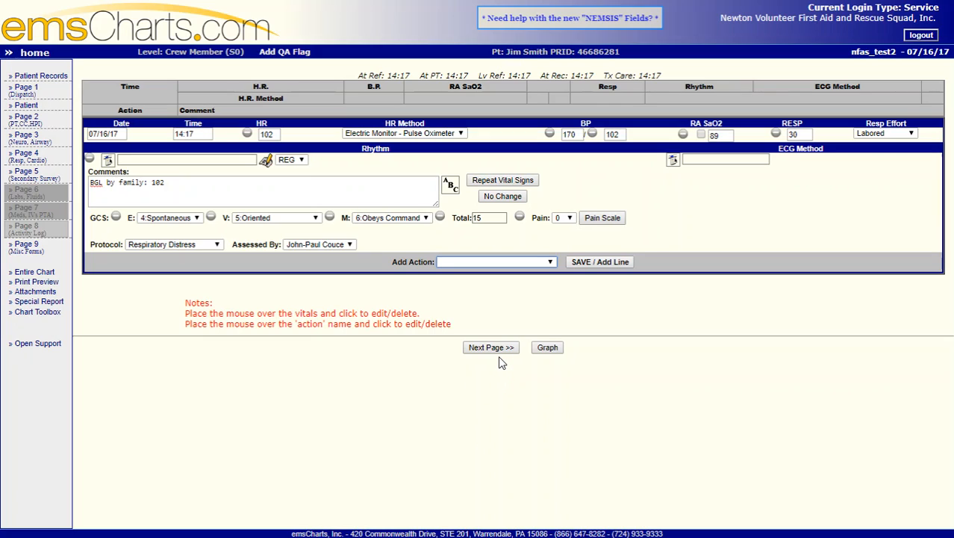
Choose Airway - Other as the action to add and save the vitals line.
click(496, 261)
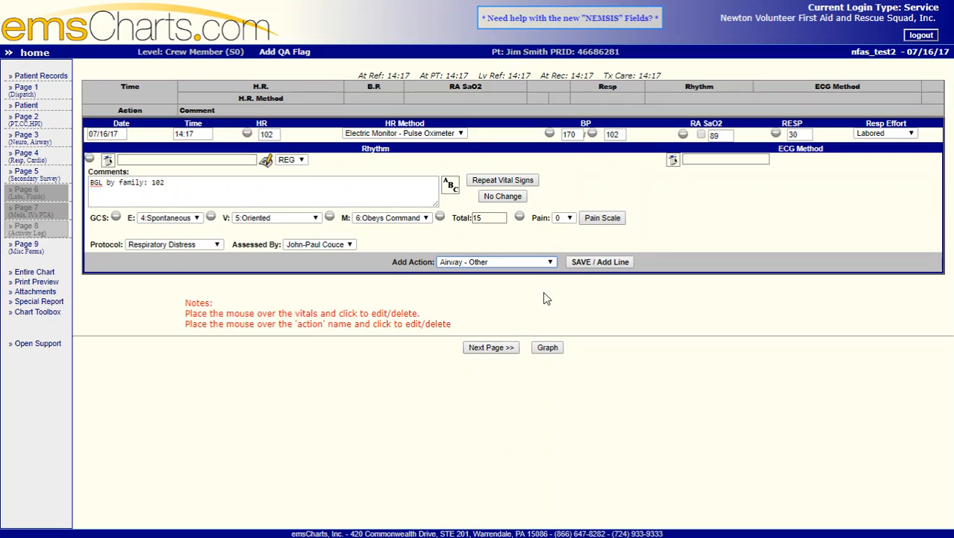
mouse_move(478, 339)
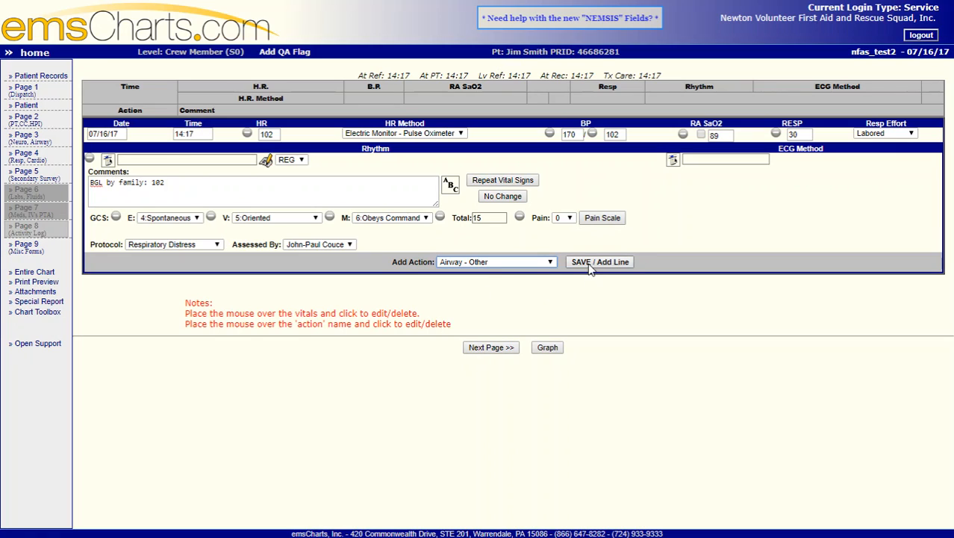
click(601, 262)
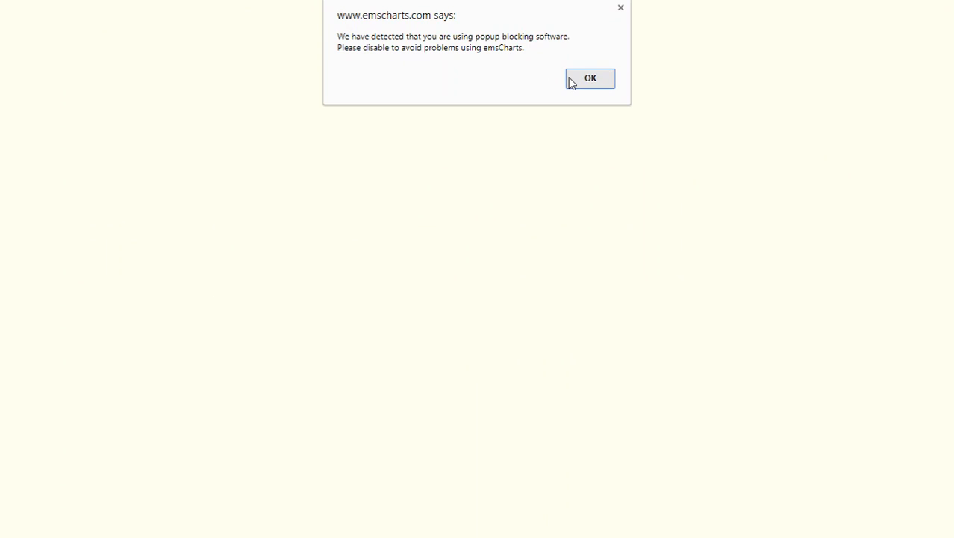
Dismiss the popup-blocker warning to return to the saved activity log.
click(590, 78)
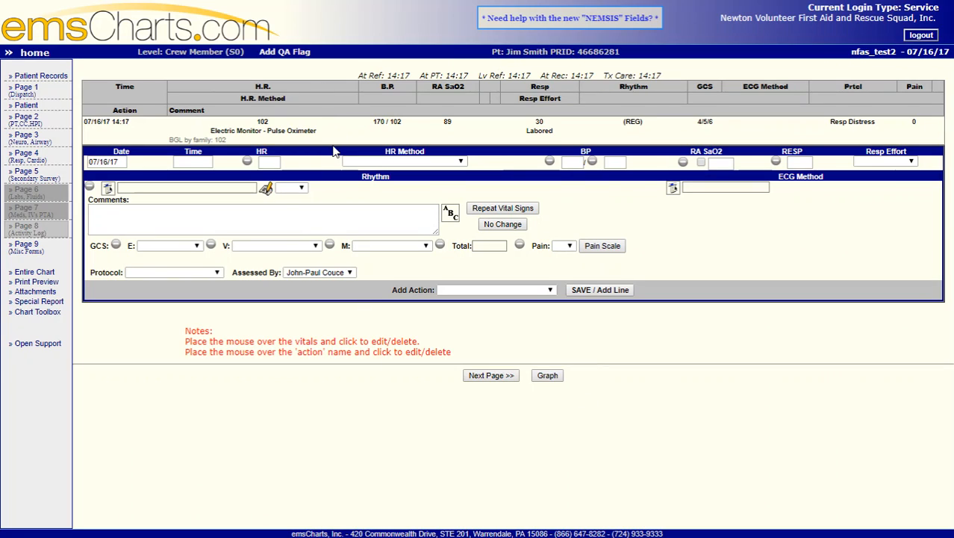
mouse_move(334, 141)
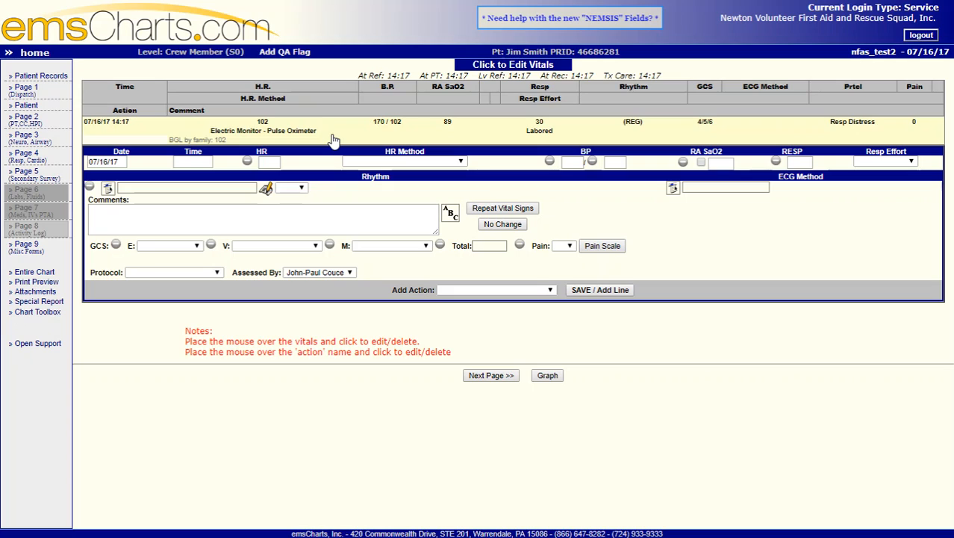
mouse_move(171, 135)
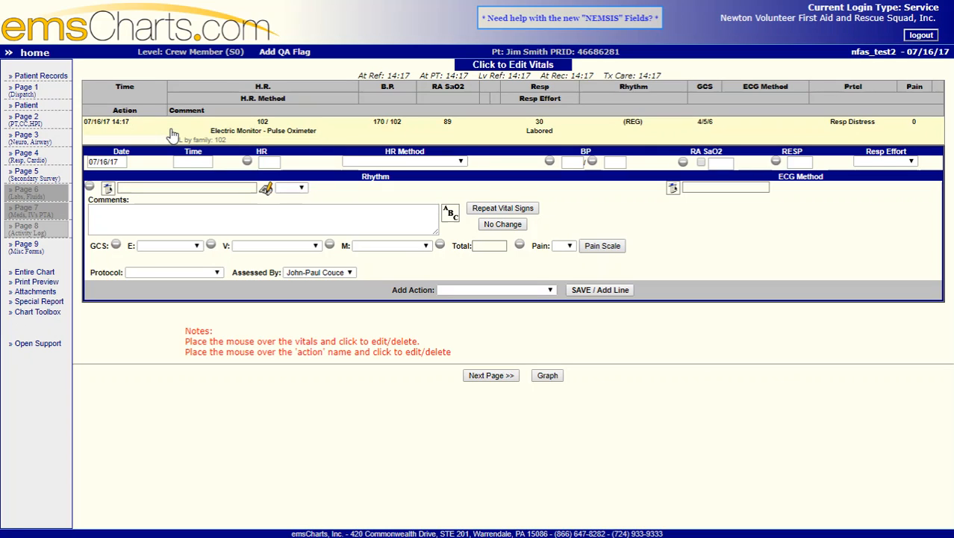
mouse_move(208, 134)
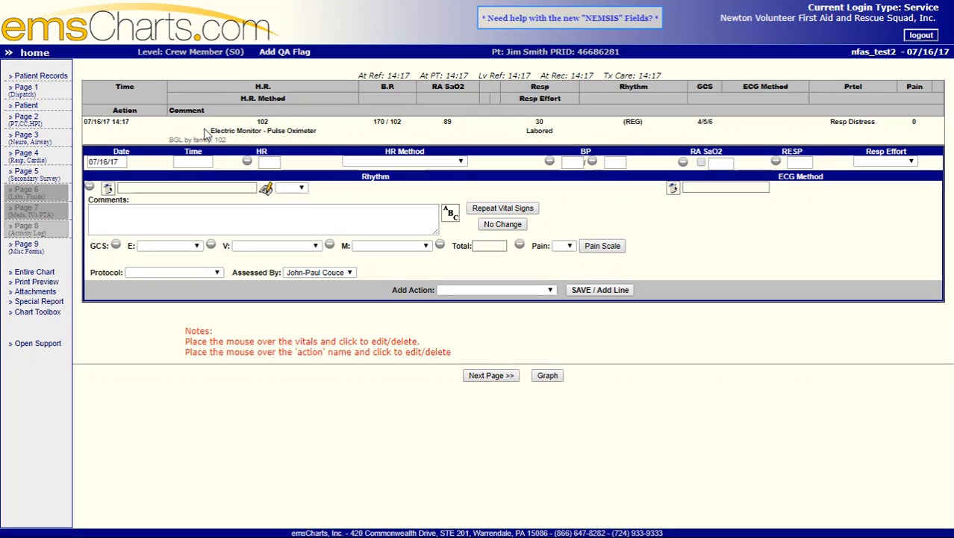
mouse_move(379, 263)
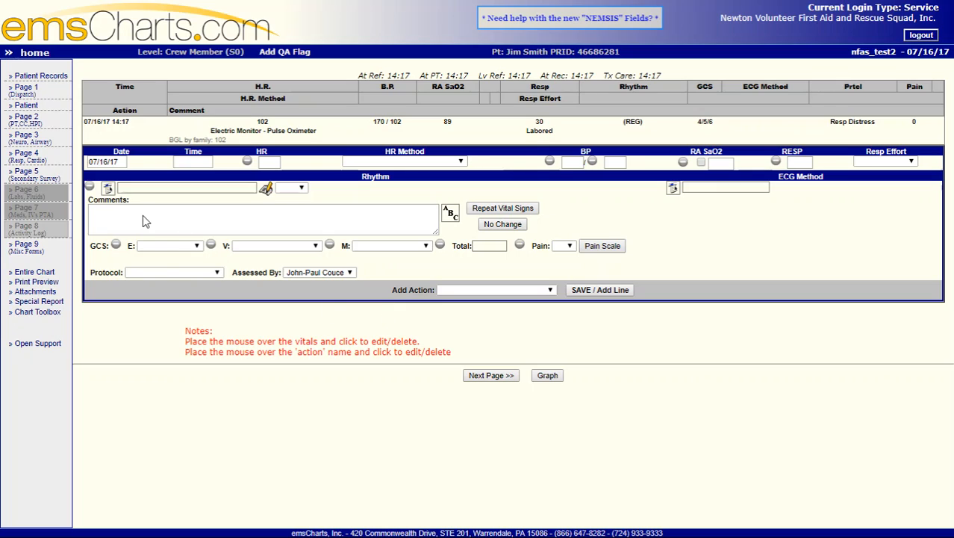
mouse_move(159, 253)
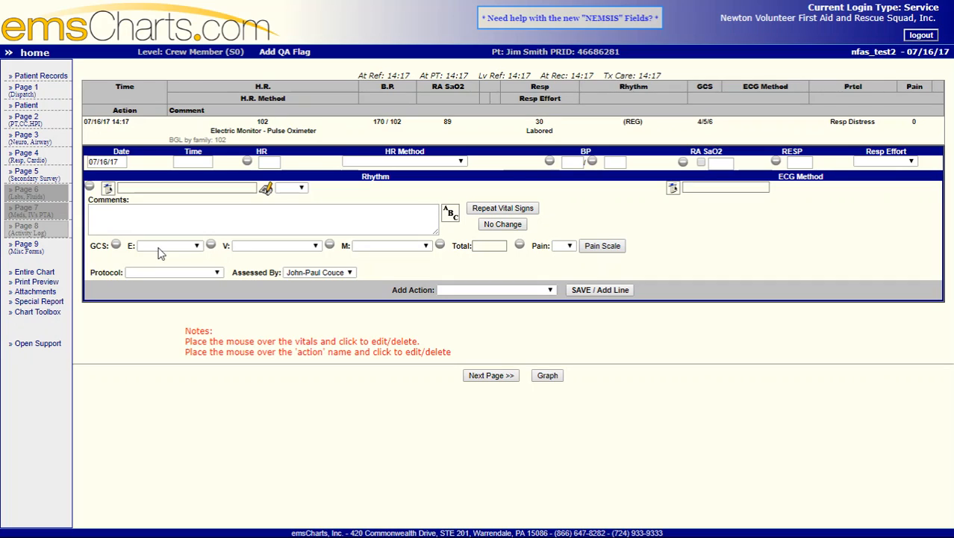
mouse_move(186, 84)
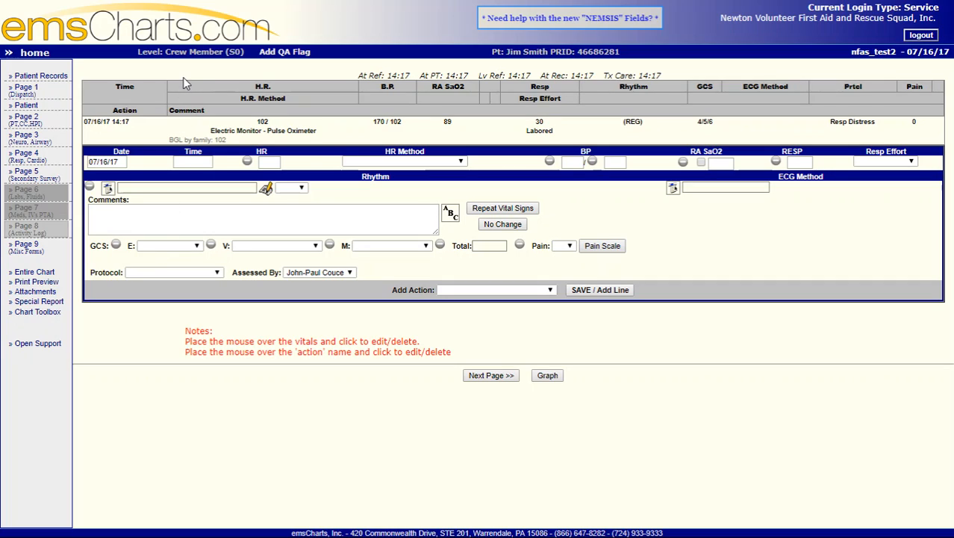
mouse_move(184, 125)
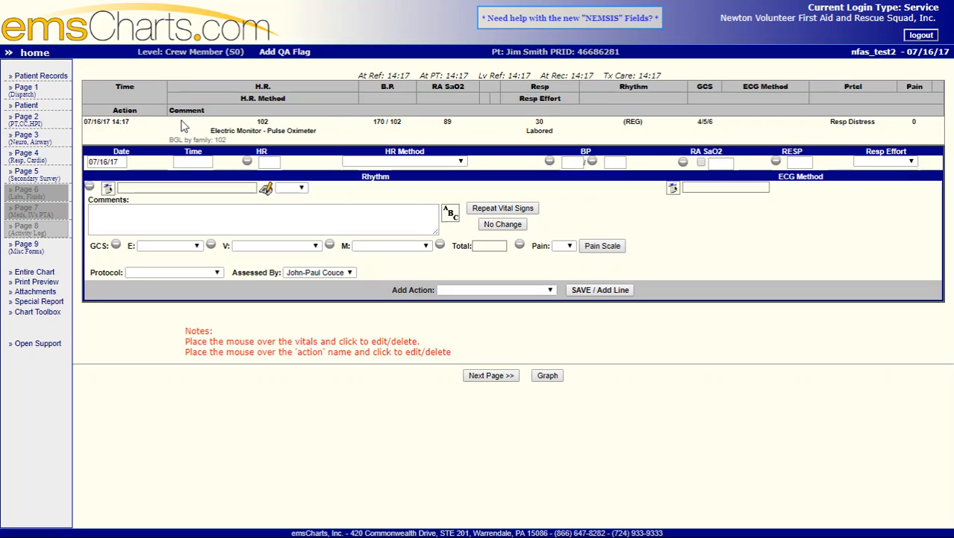
mouse_move(514, 55)
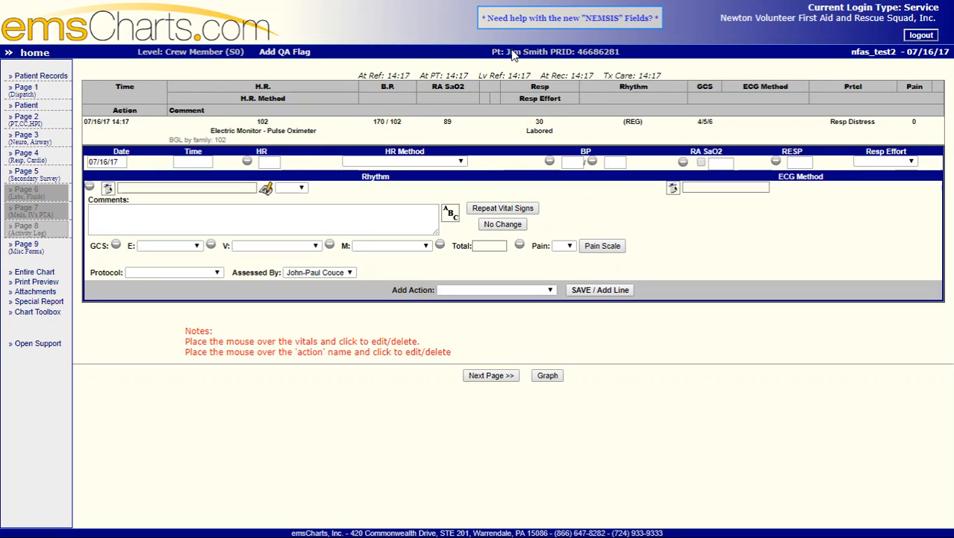
mouse_move(176, 103)
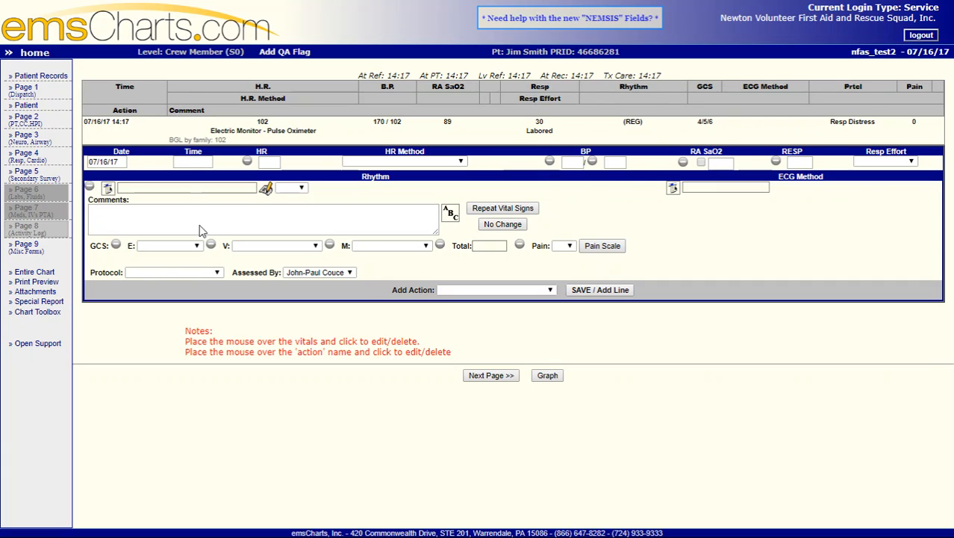
mouse_move(242, 261)
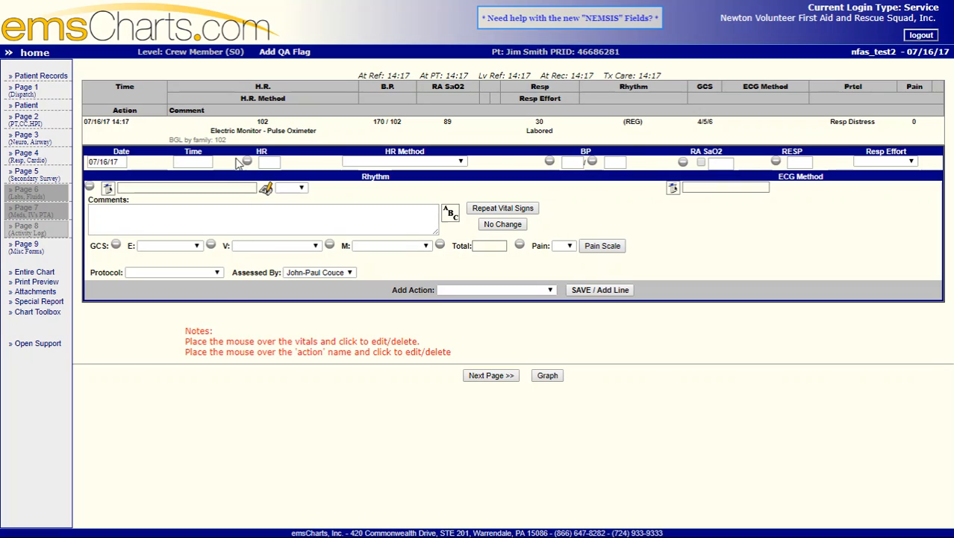
mouse_move(215, 325)
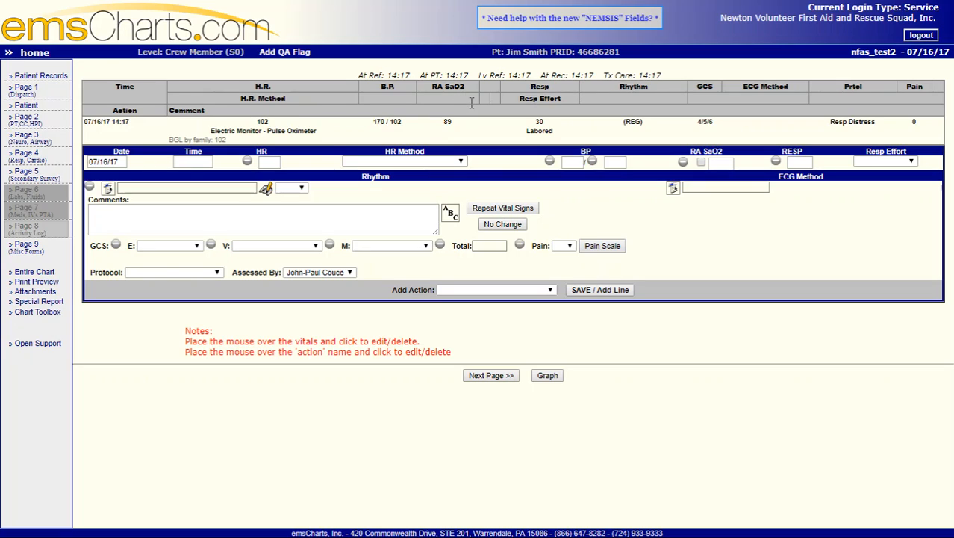
mouse_move(461, 112)
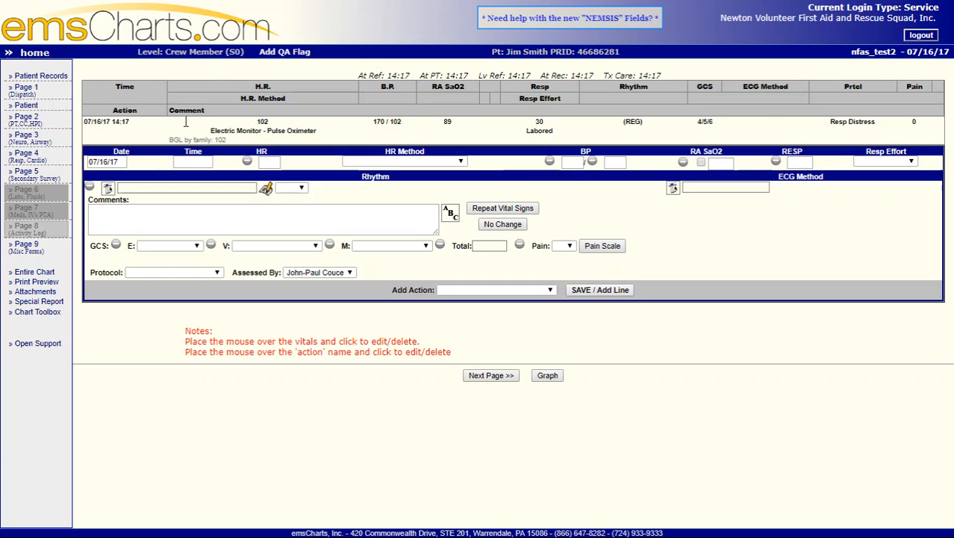
mouse_move(406, 179)
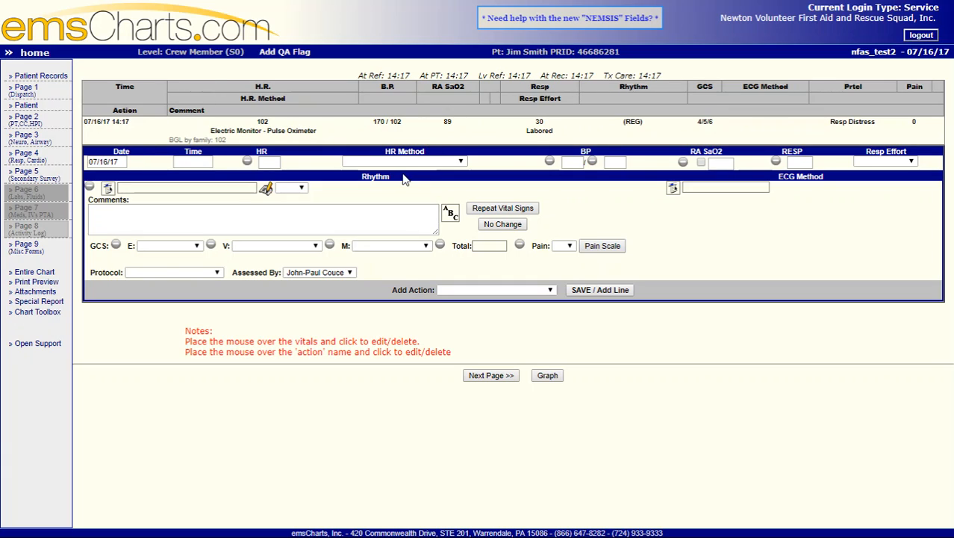
mouse_move(405, 179)
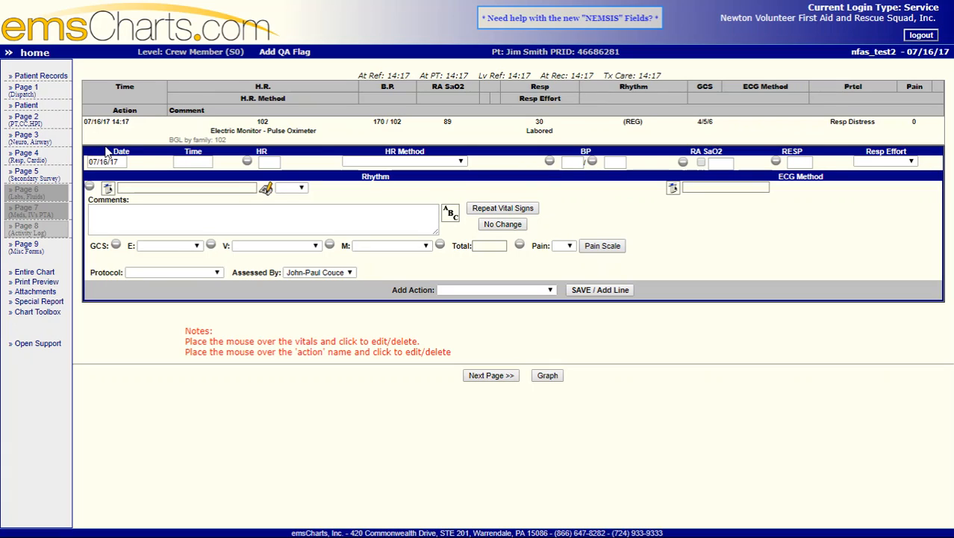
mouse_move(440, 331)
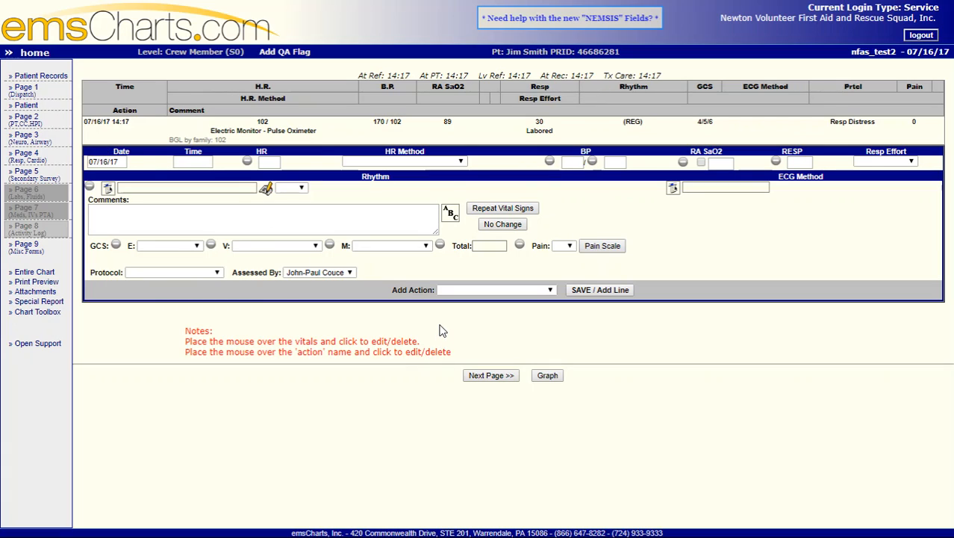
mouse_move(276, 371)
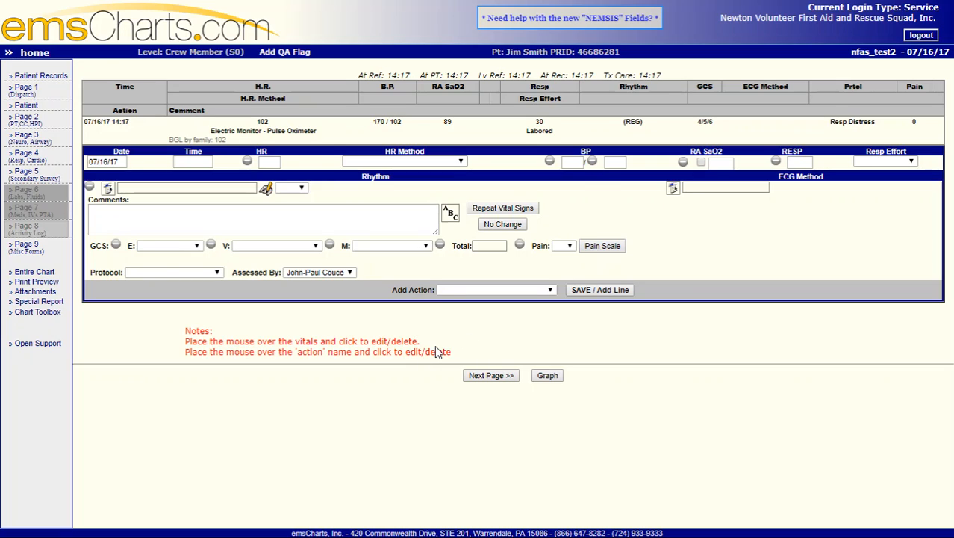
mouse_move(178, 227)
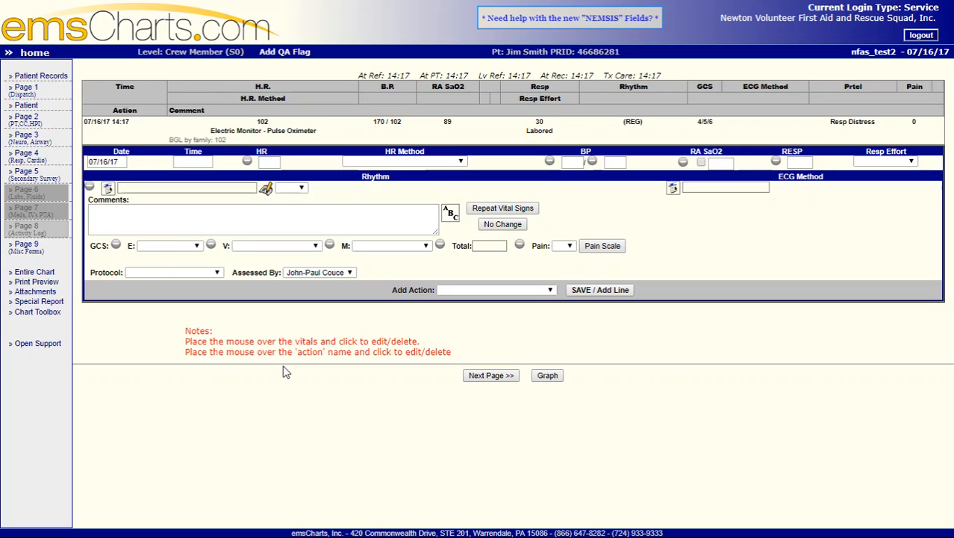
mouse_move(170, 201)
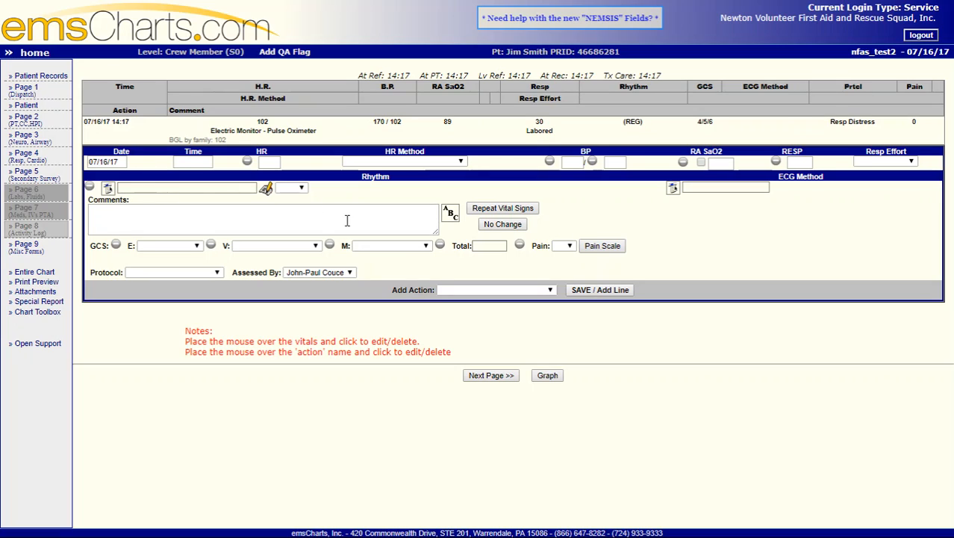
mouse_move(409, 200)
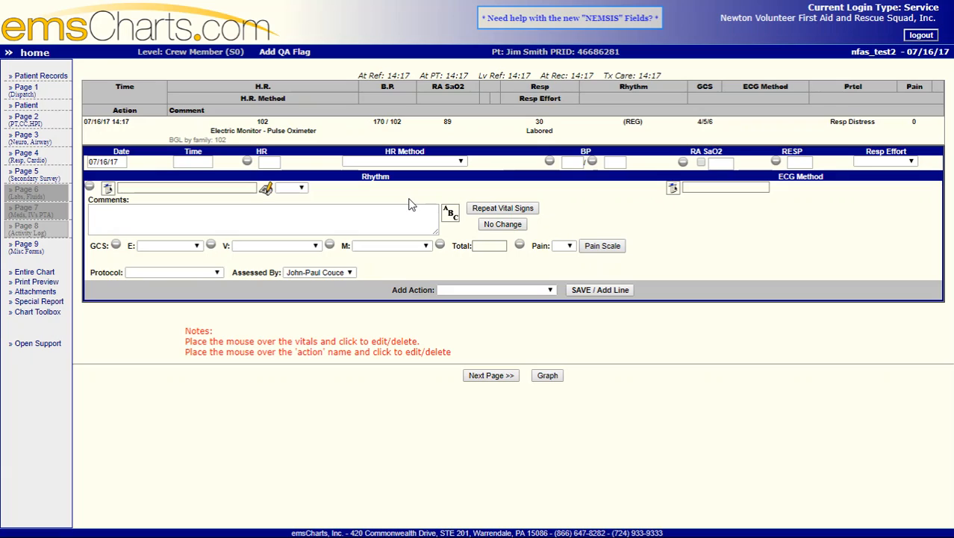
mouse_move(436, 260)
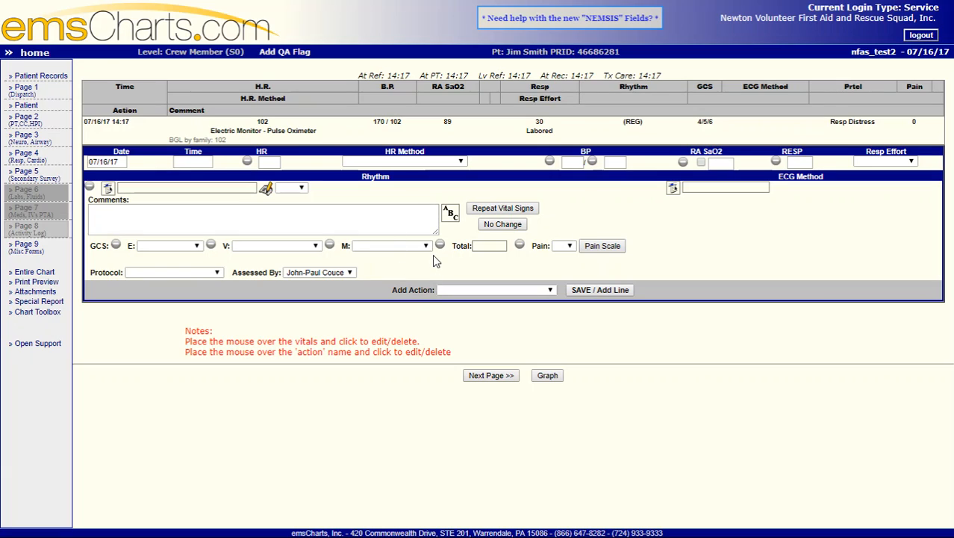
mouse_move(445, 261)
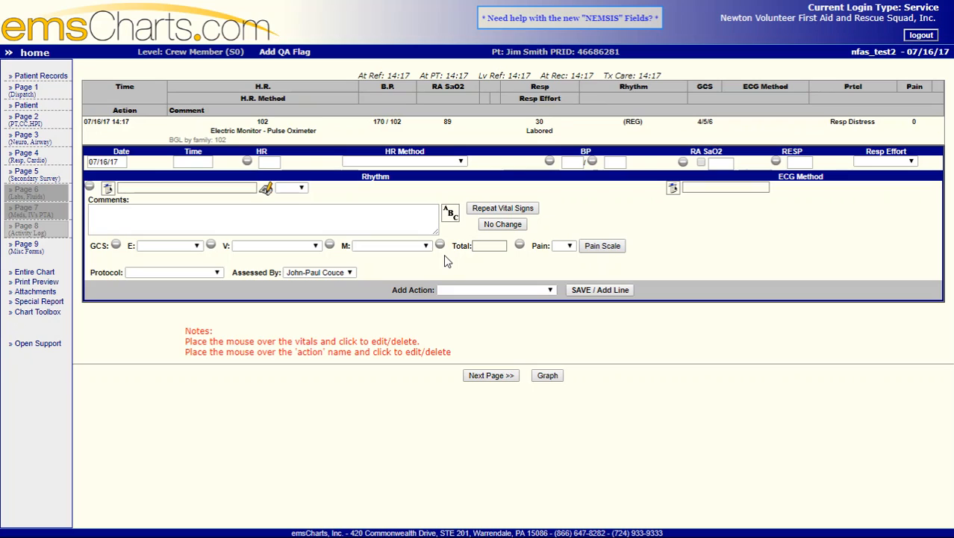
mouse_move(292, 295)
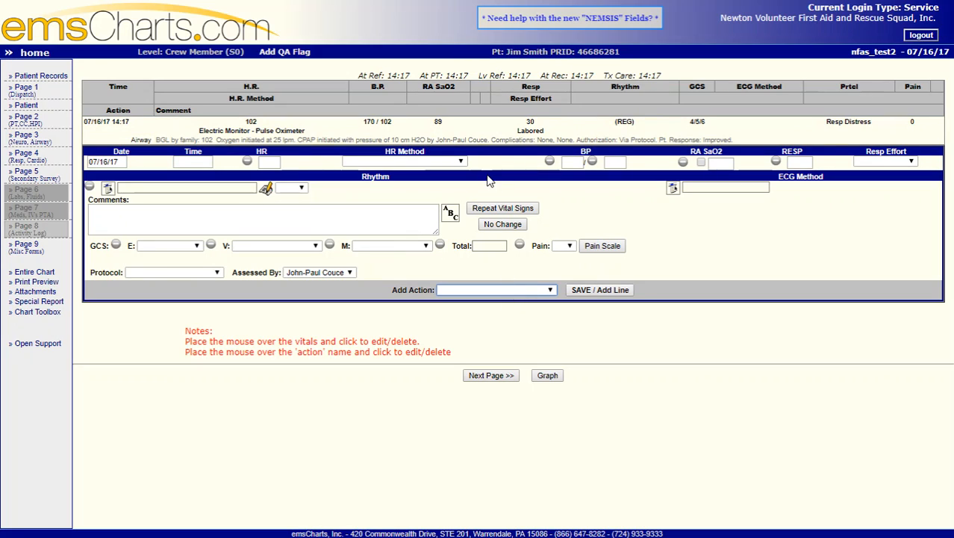
mouse_move(492, 191)
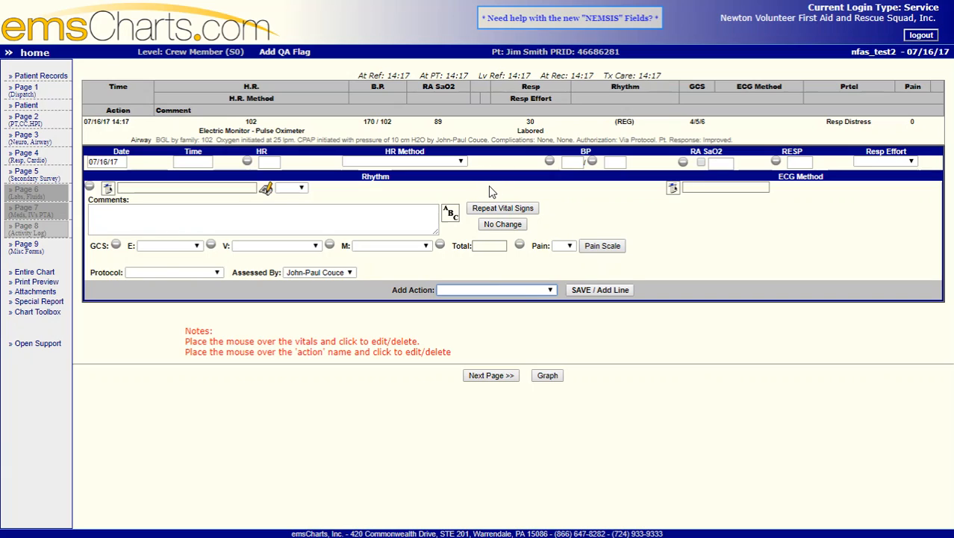
mouse_move(506, 193)
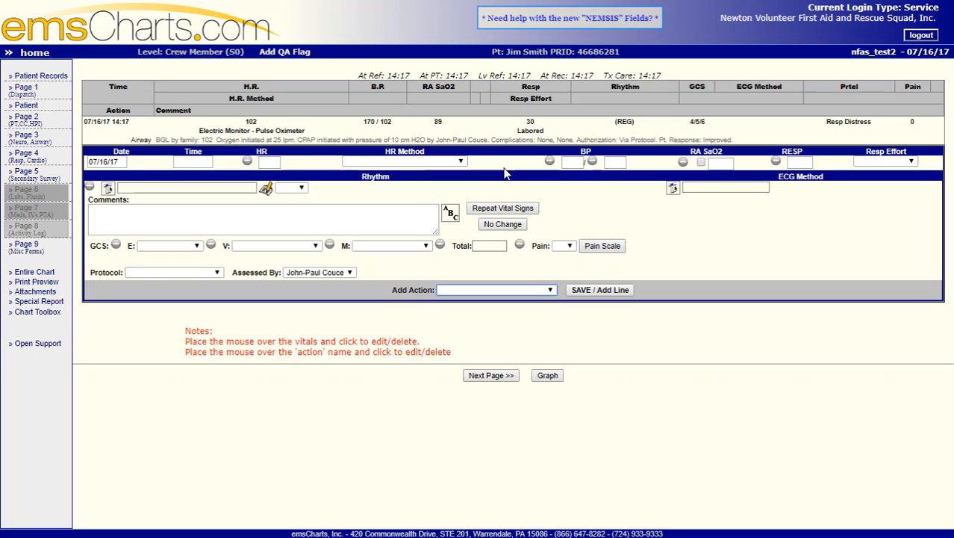
mouse_move(508, 152)
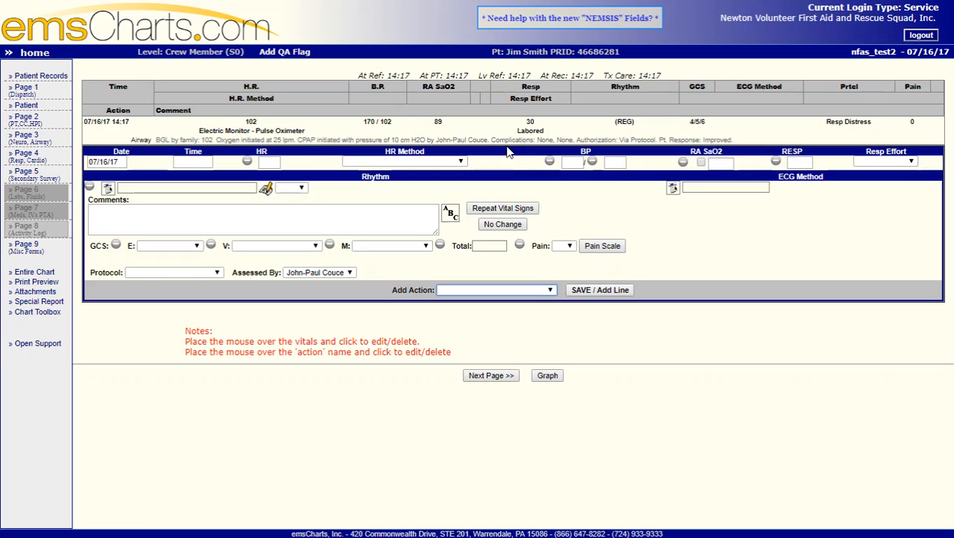
mouse_move(499, 83)
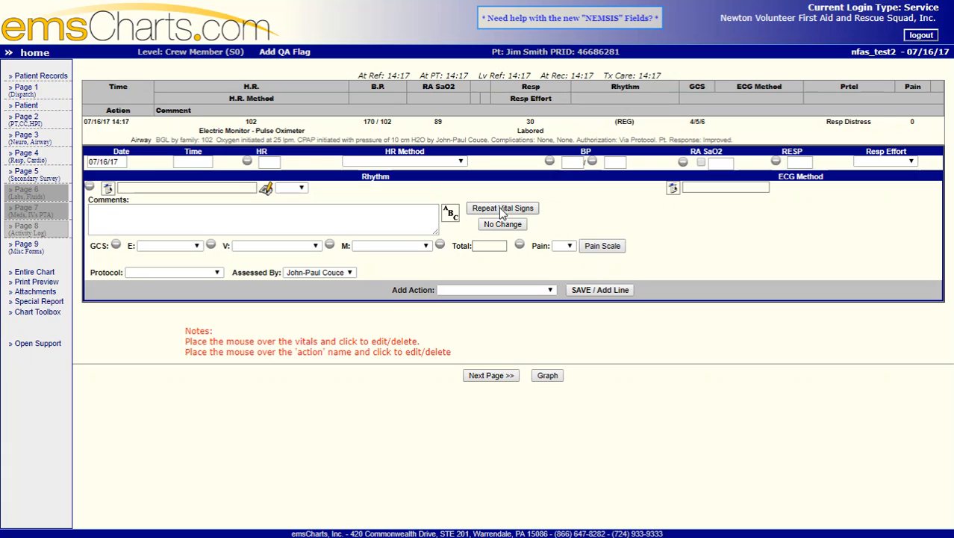
Repeat the 14:17 vitals with 'No change in patient status' and save the row.
click(502, 208)
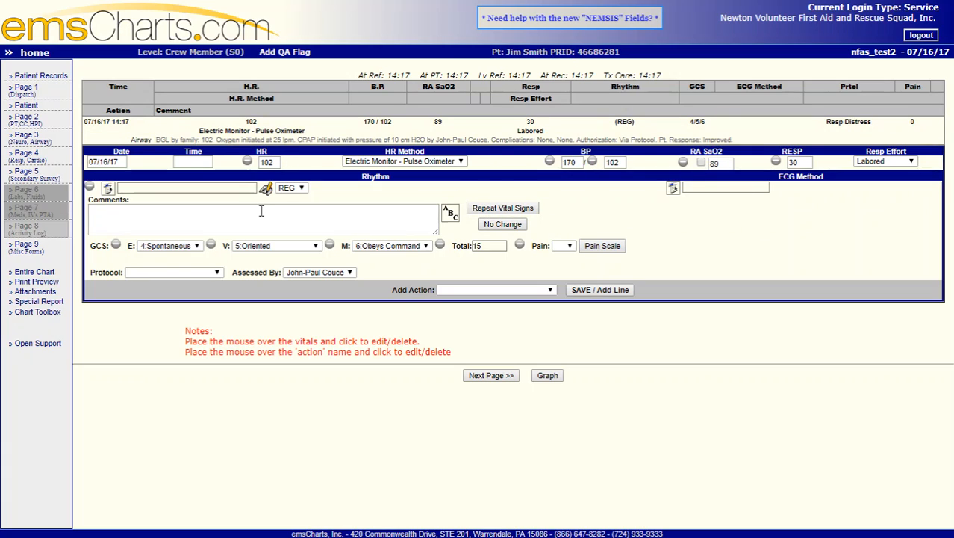
click(503, 224)
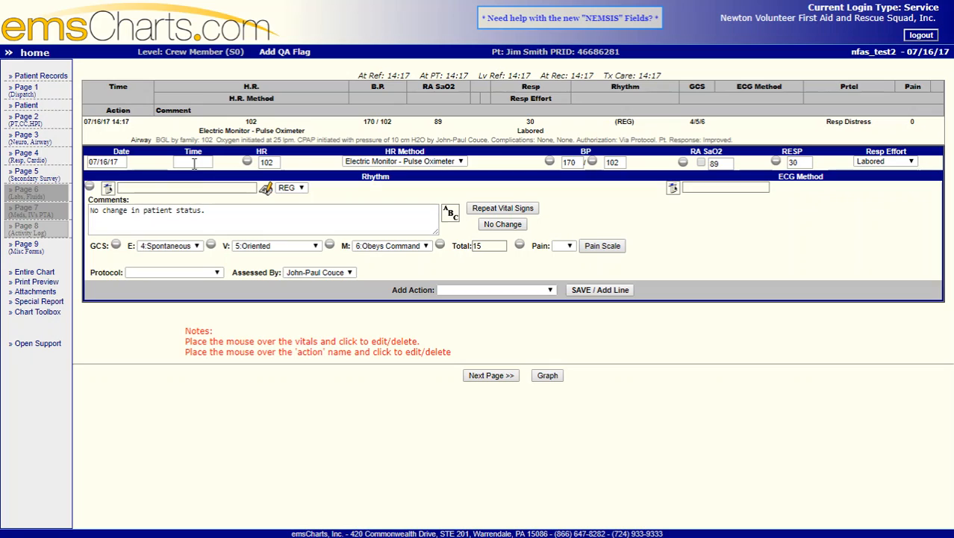
text(14)
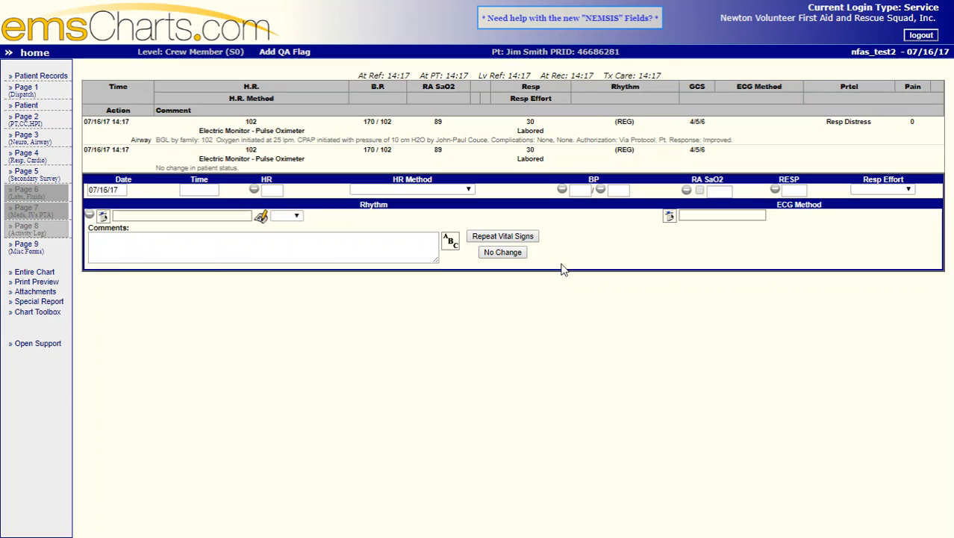
click(530, 152)
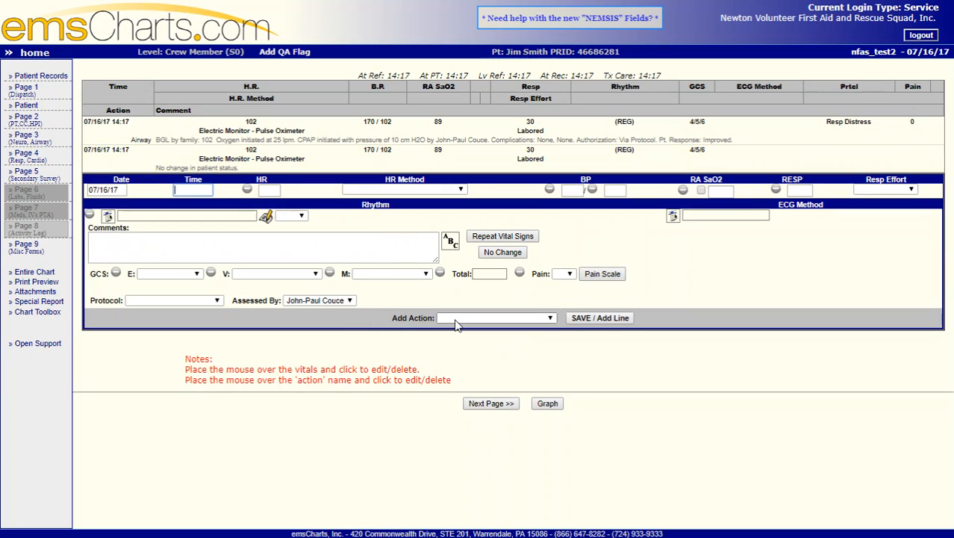
mouse_move(391, 139)
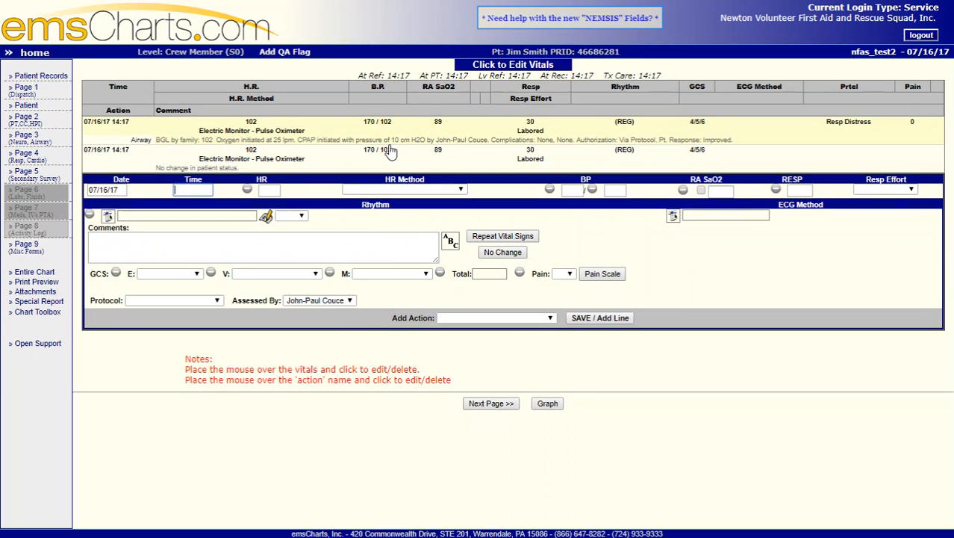
mouse_move(424, 152)
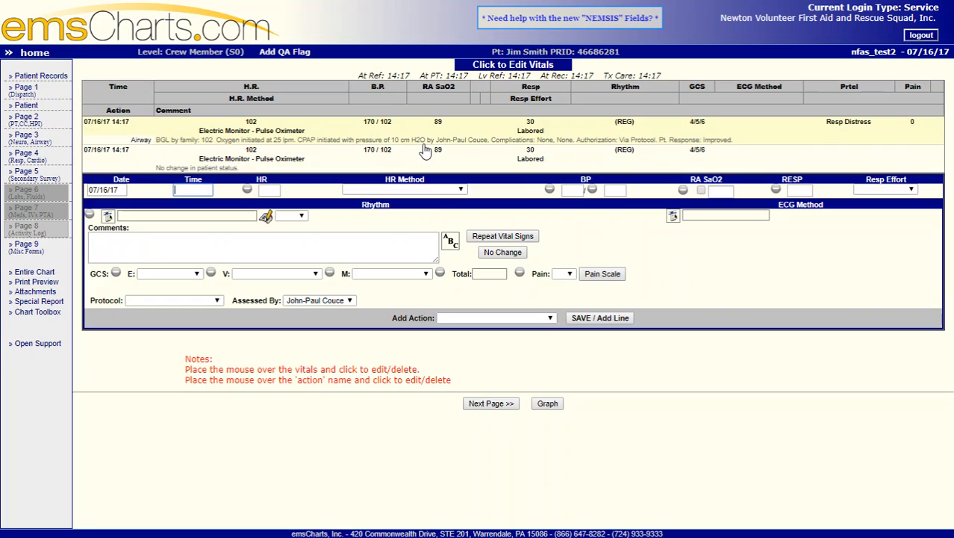